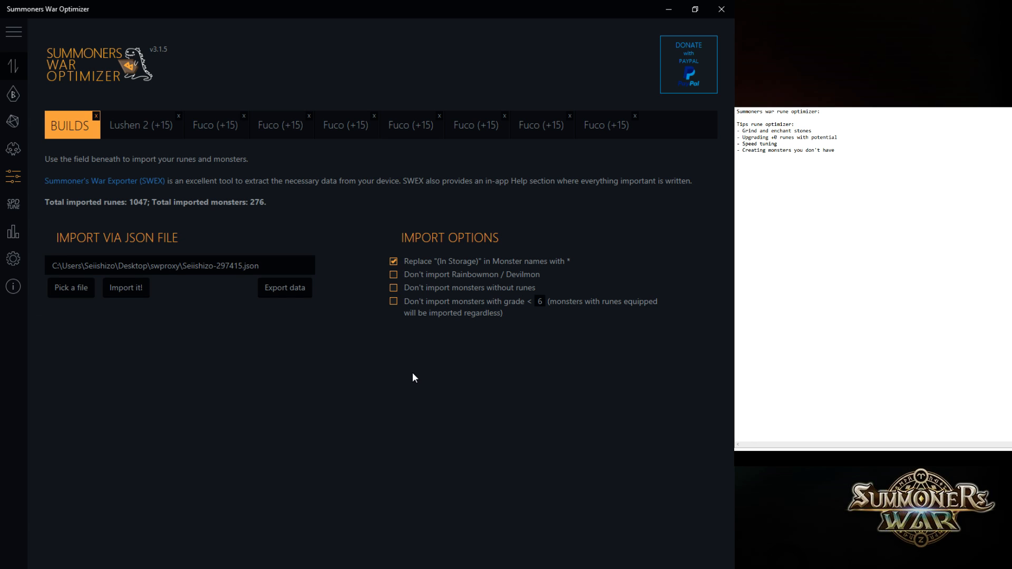
mouse_move(399, 360)
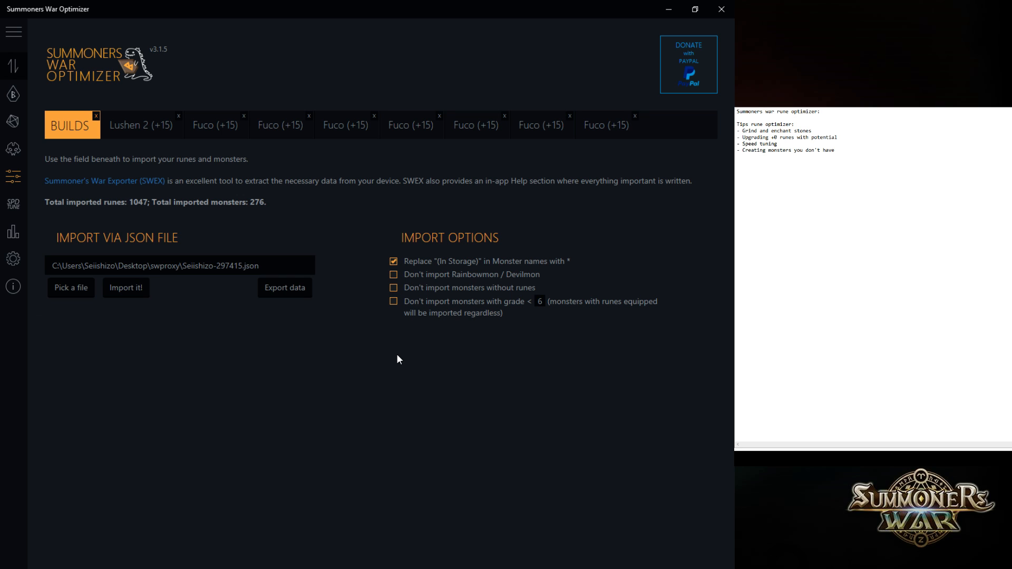
mouse_move(274, 357)
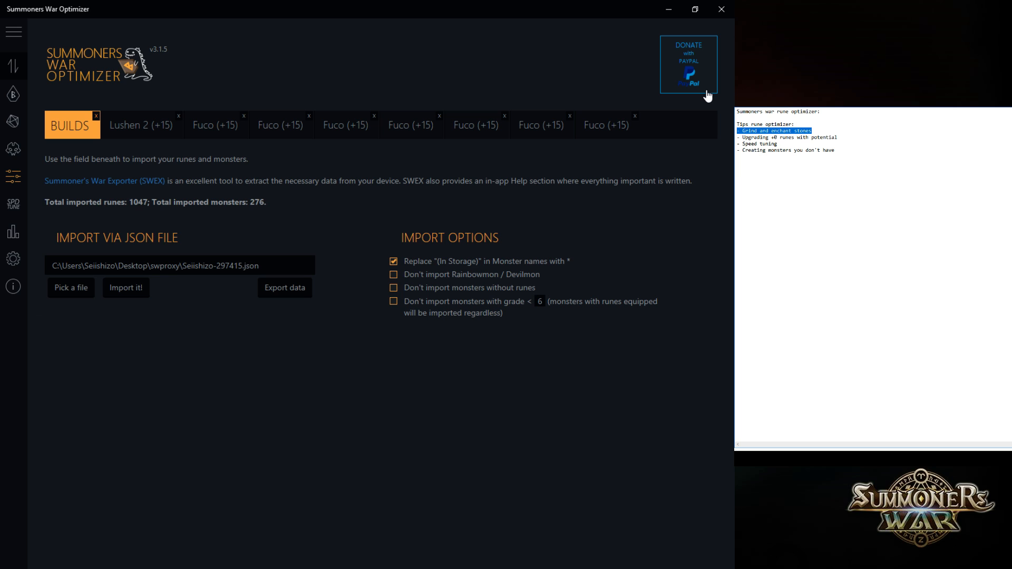
mouse_move(14, 125)
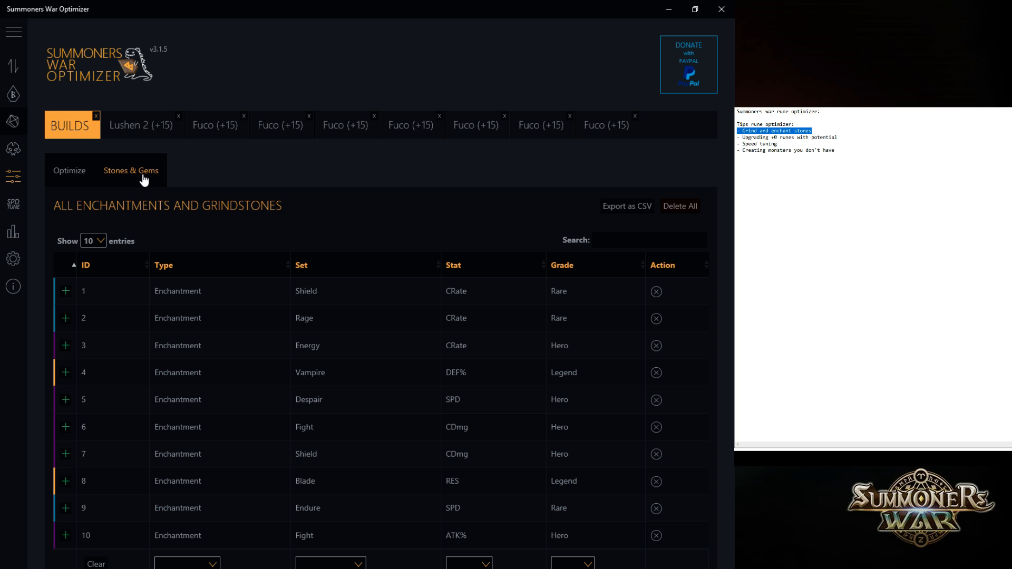
Filter the stones list to the Violent set, then close all open build tabs.
scroll("down", 3)
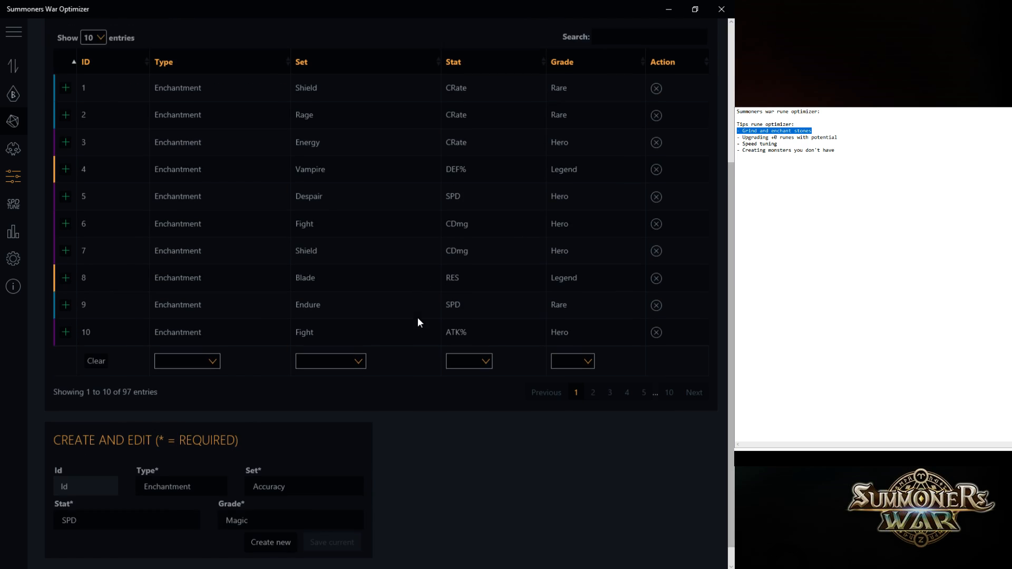
left_click(331, 361)
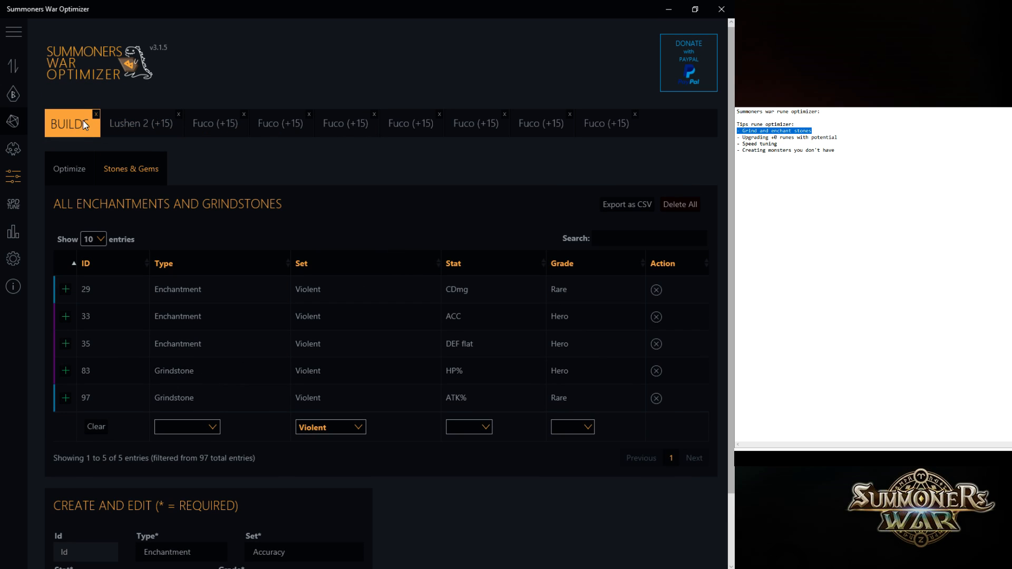
left_click(93, 115)
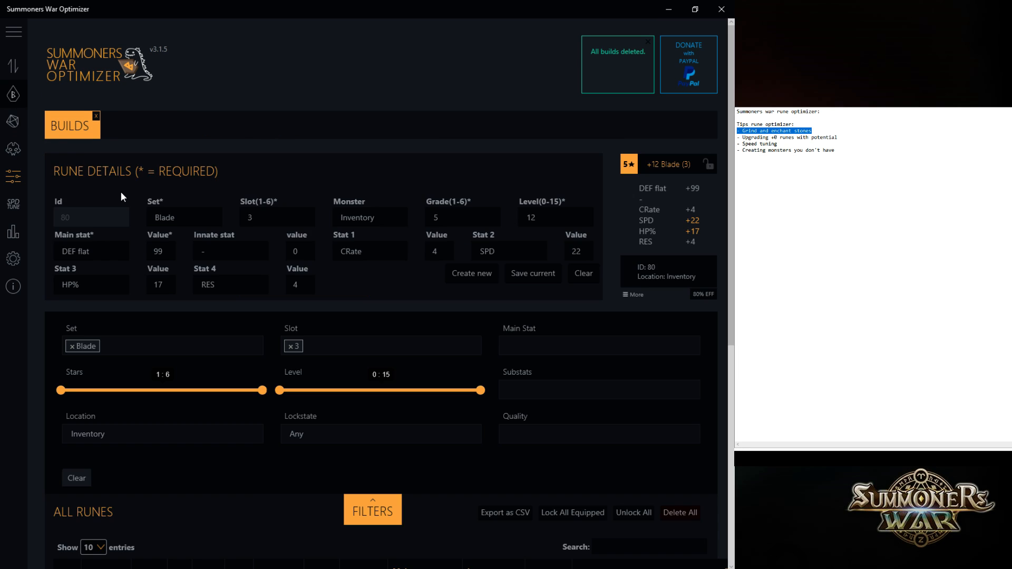
Return to the enchantments and grindstones list and keep the Violent set filter, showing 5 of 97.
left_click(130, 171)
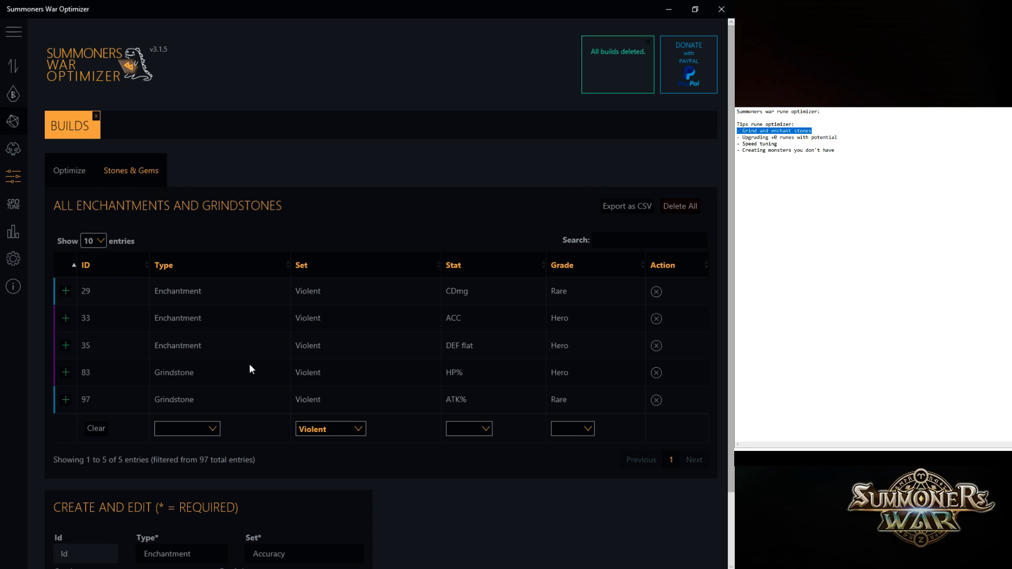
left_click(331, 430)
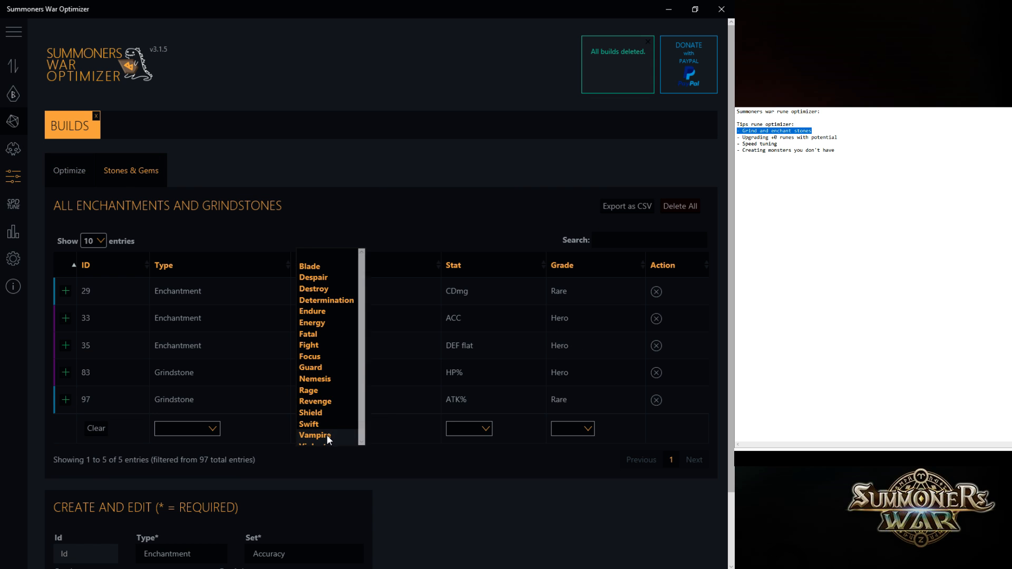
left_click(323, 445)
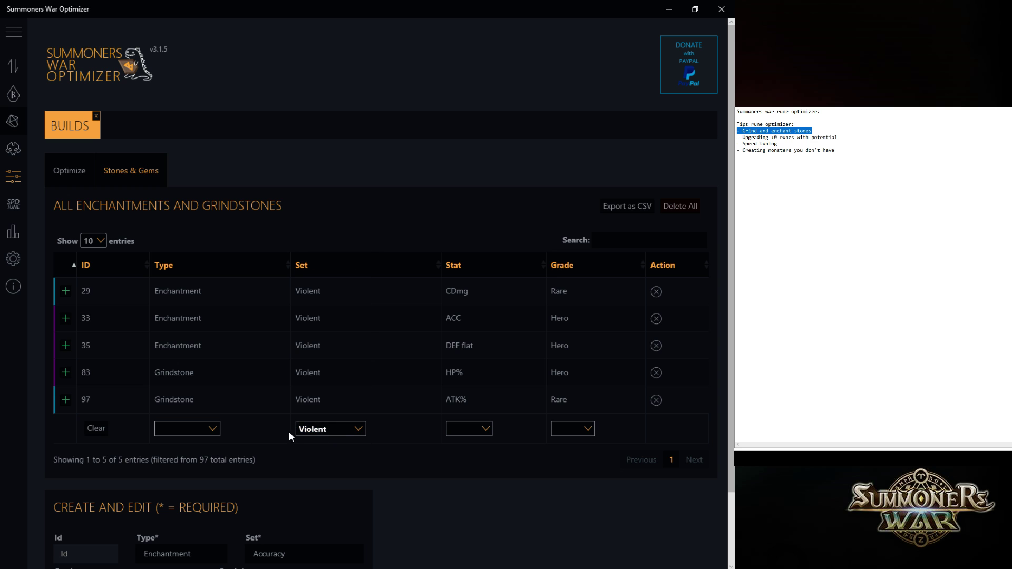
mouse_move(77, 416)
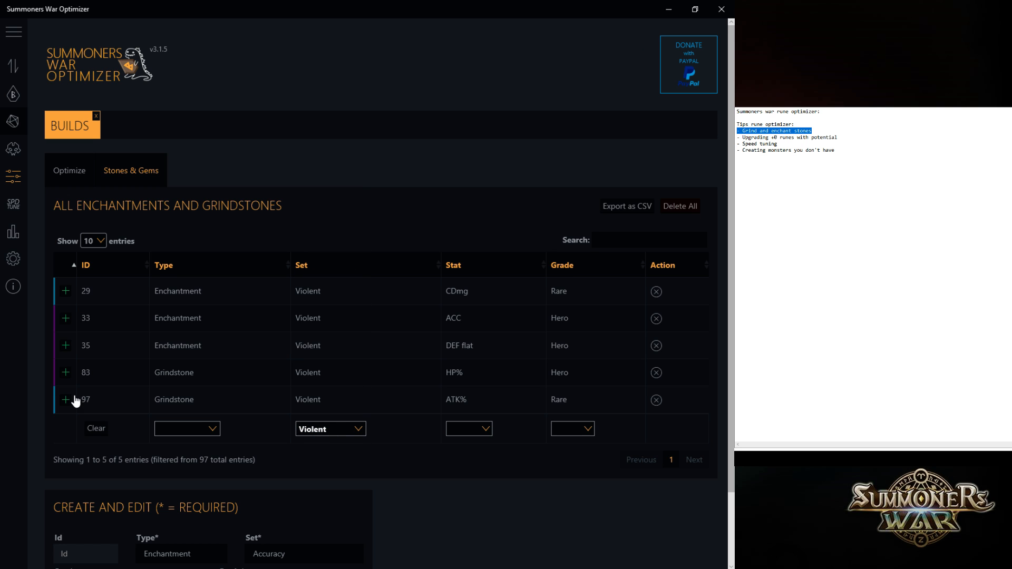
Grind Rare ATK% grindstone 97 onto Okeanos' +15 Violent (2) rune with value 4.
left_click(66, 399)
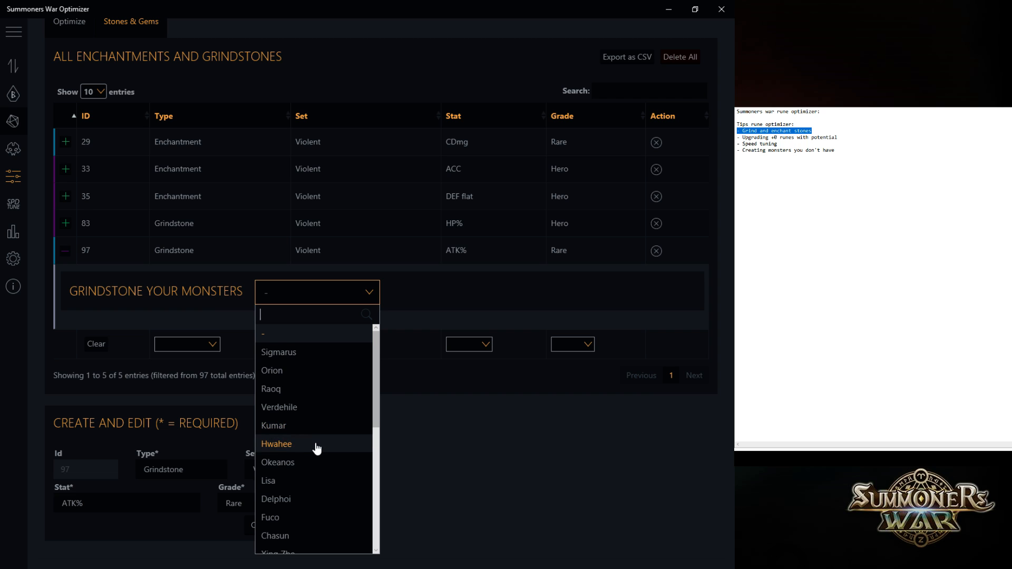
mouse_move(324, 463)
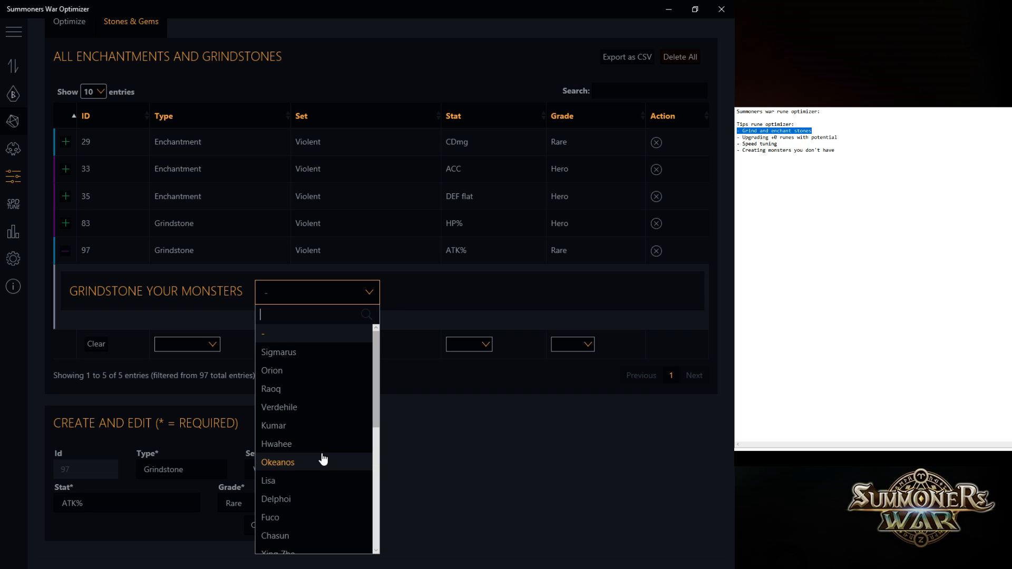
left_click(278, 463)
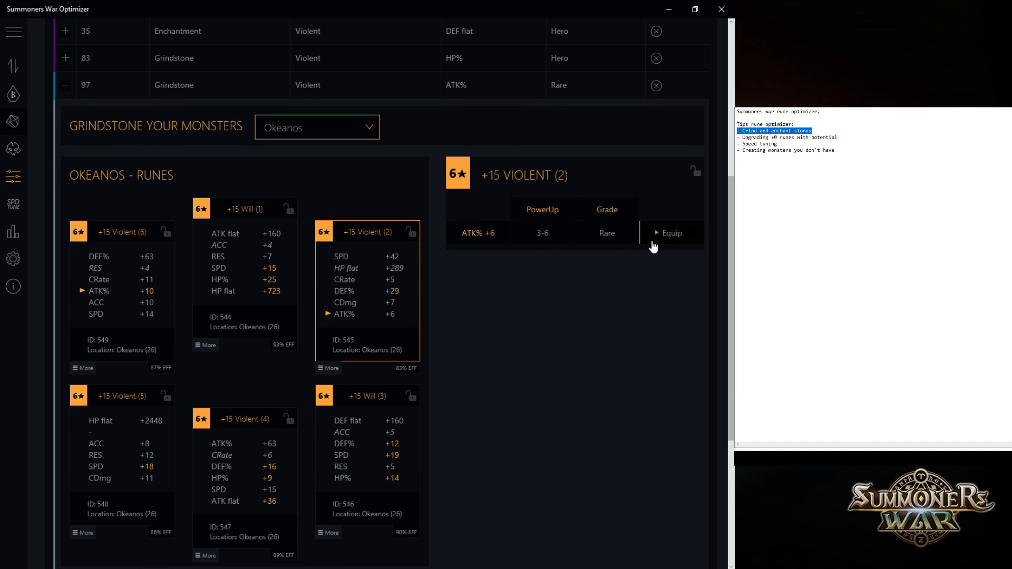
mouse_move(503, 201)
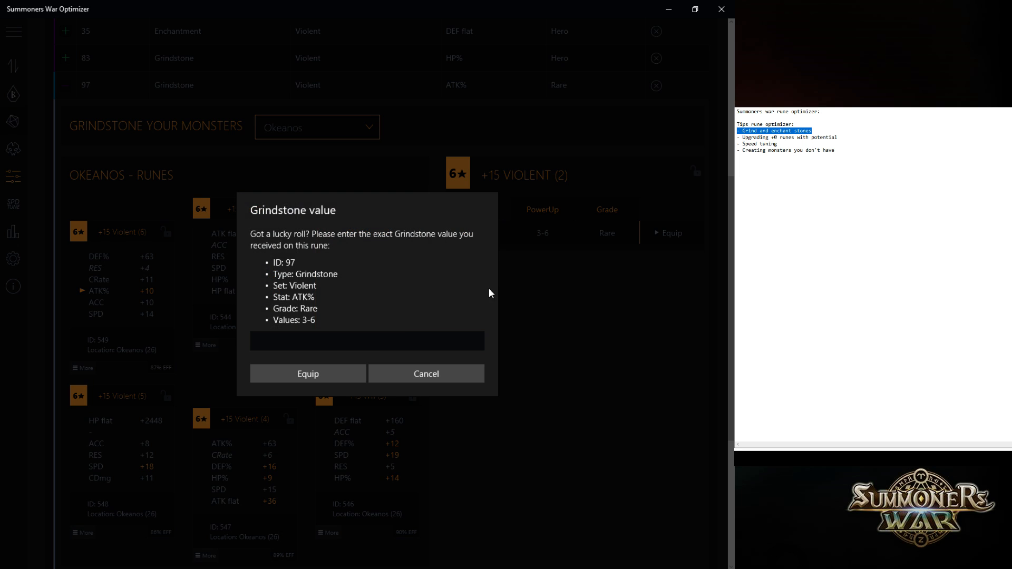
type("4")
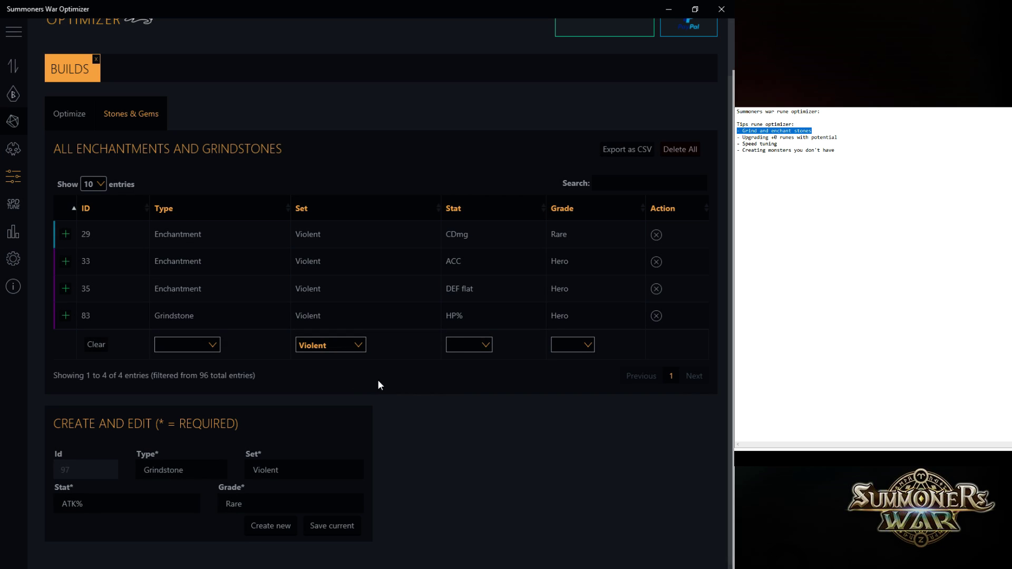
left_click(64, 317)
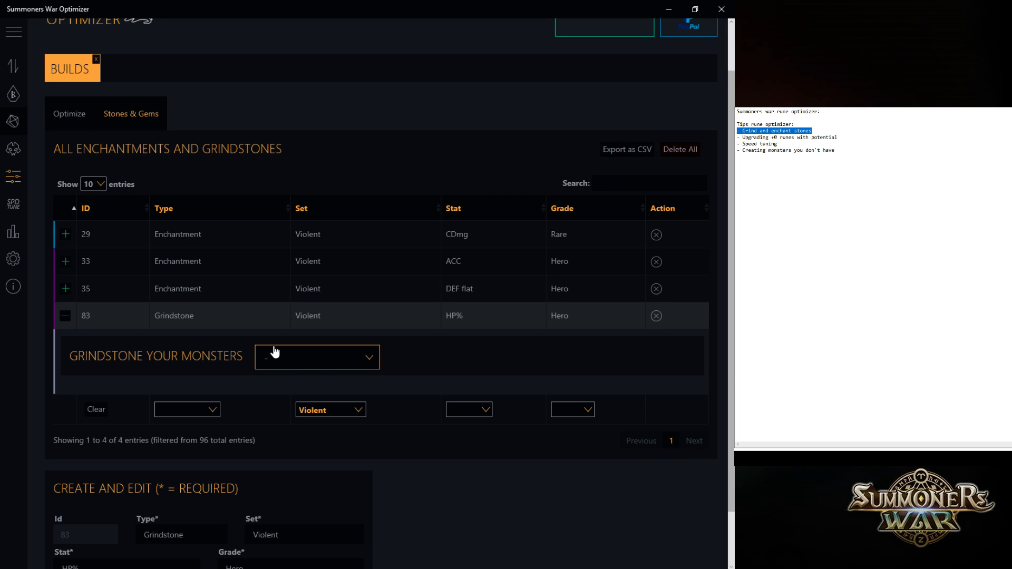
left_click(316, 356)
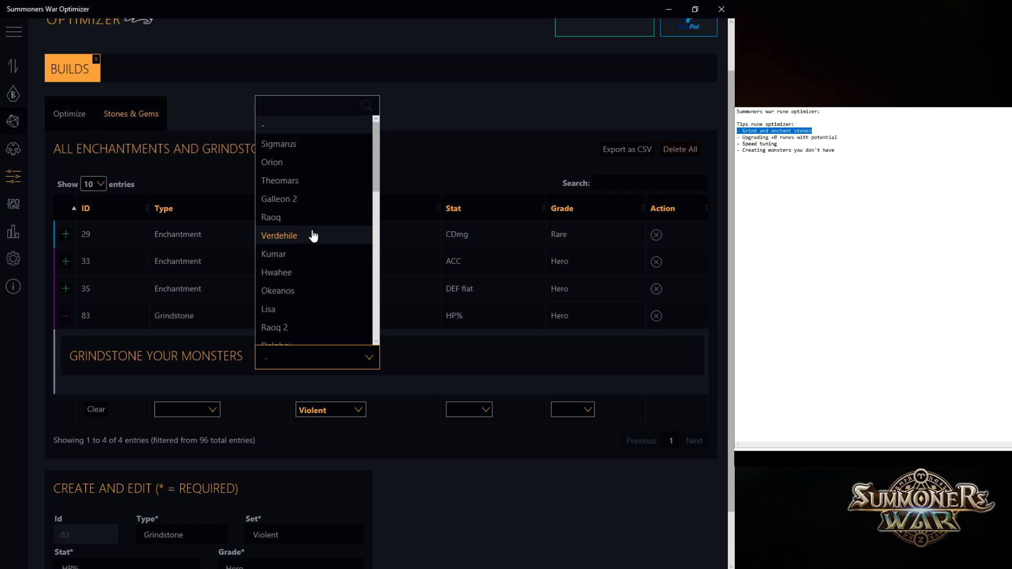
left_click(273, 254)
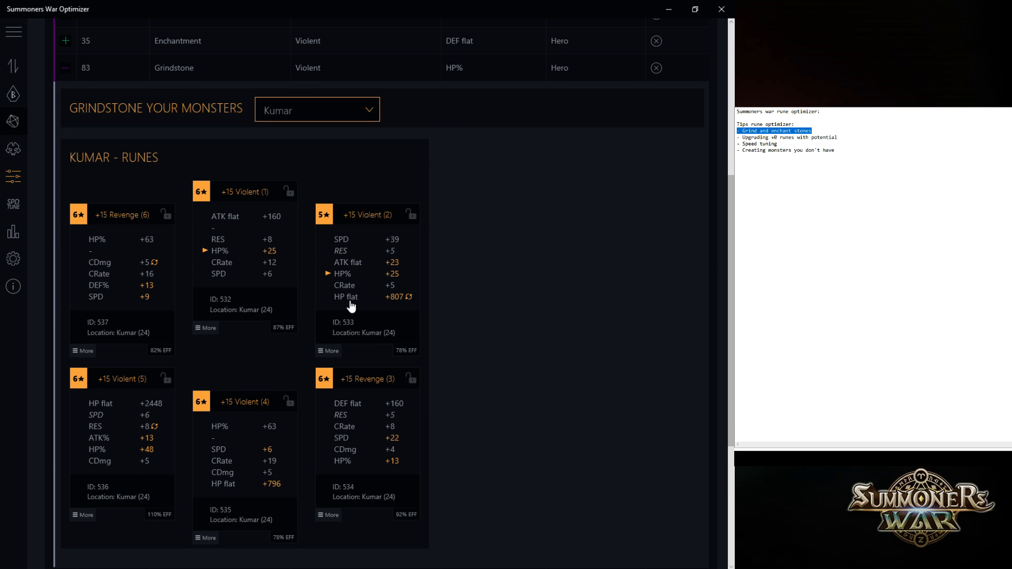
left_click(244, 192)
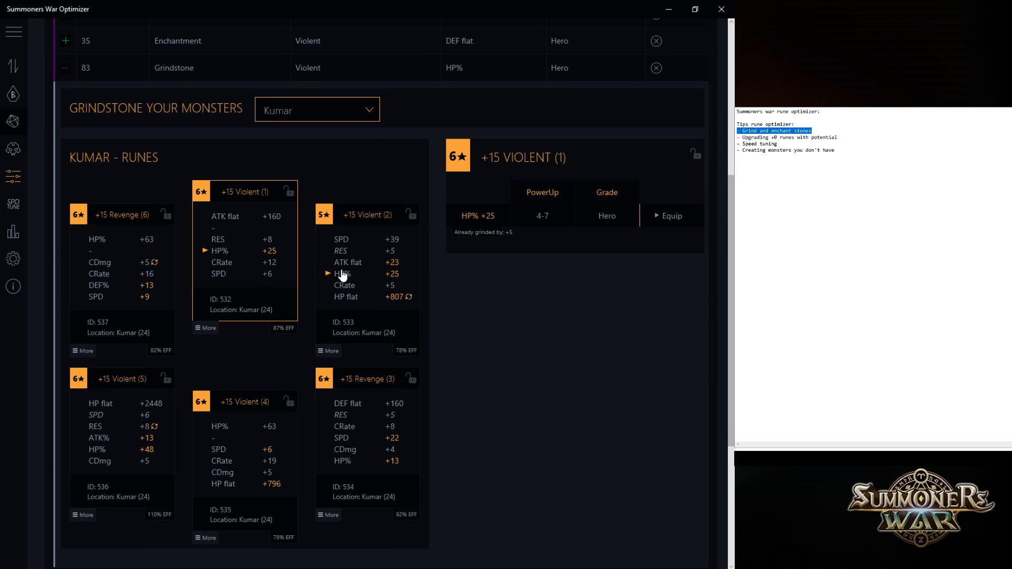
left_click(316, 109)
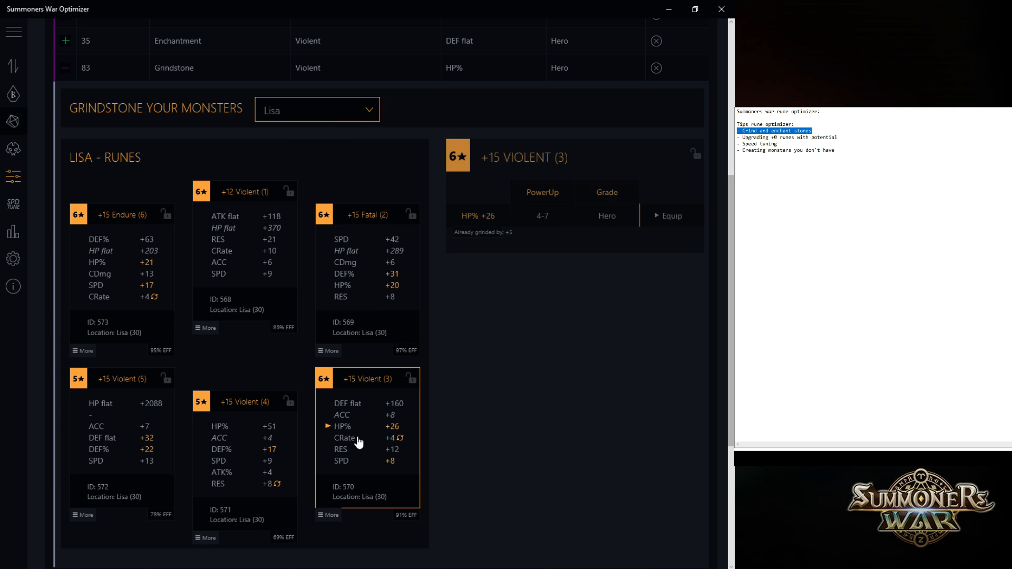
left_click(316, 109)
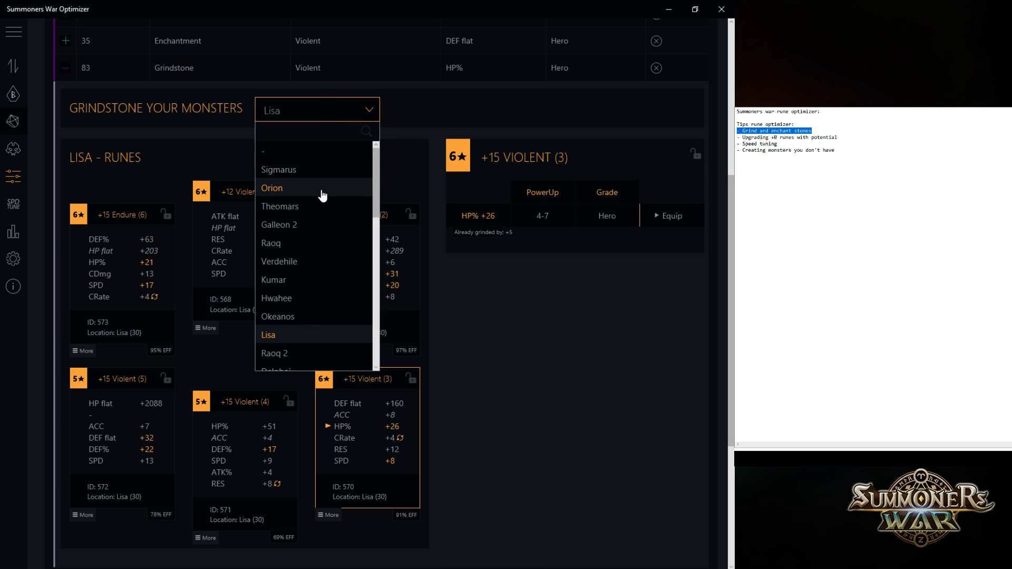
left_click(271, 188)
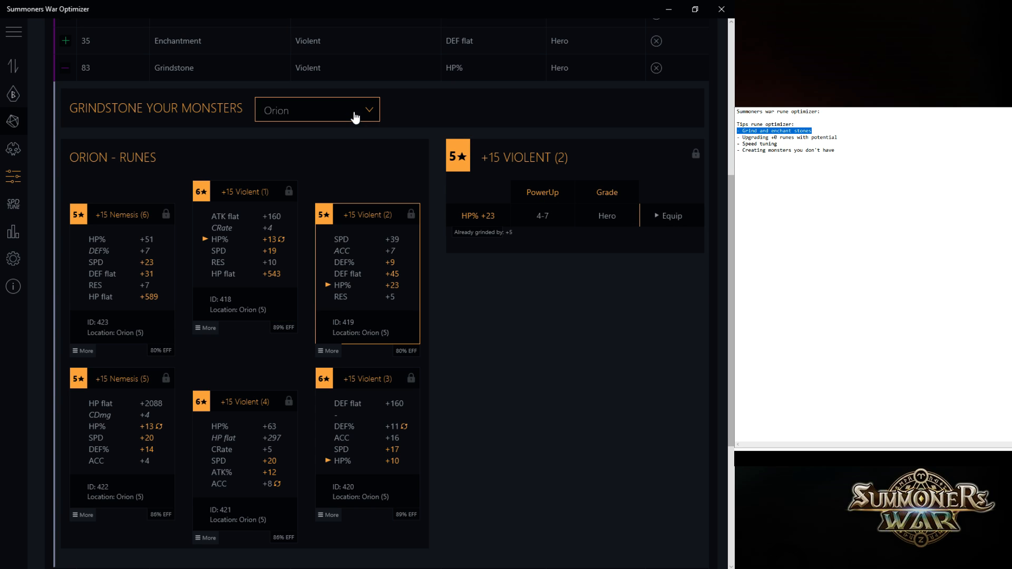
left_click(317, 109)
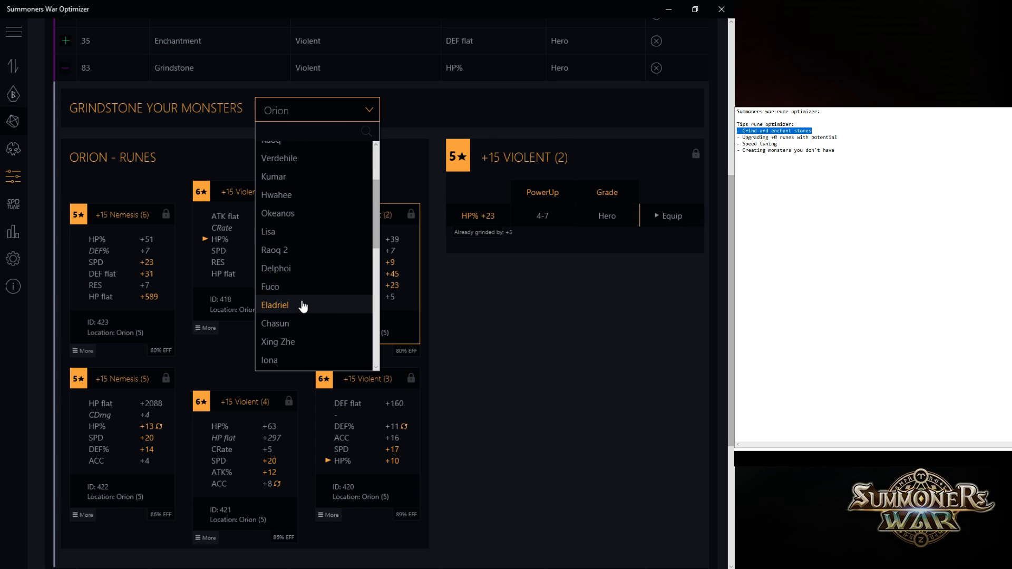
left_click(276, 306)
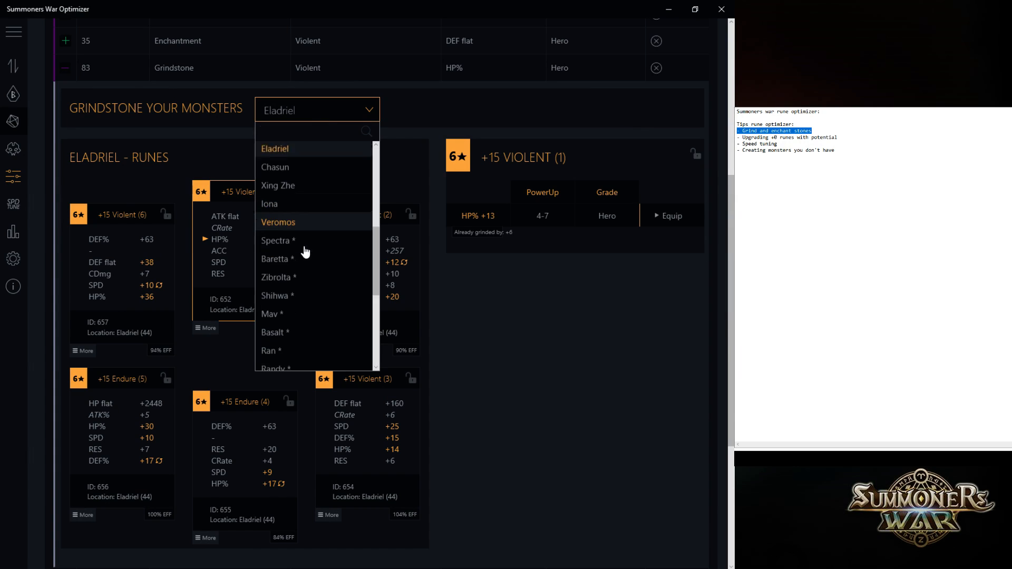
left_click(279, 222)
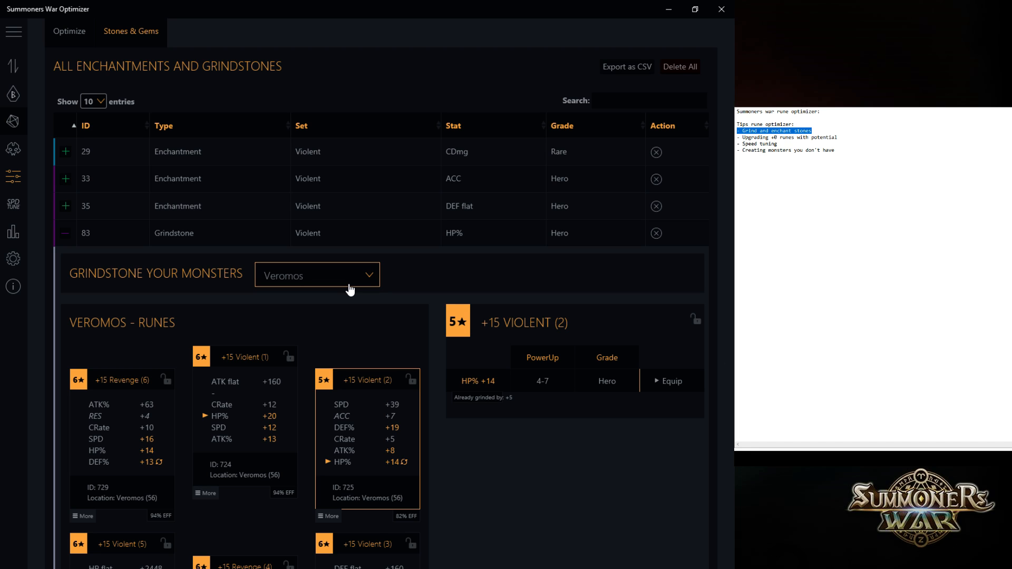
mouse_move(417, 288)
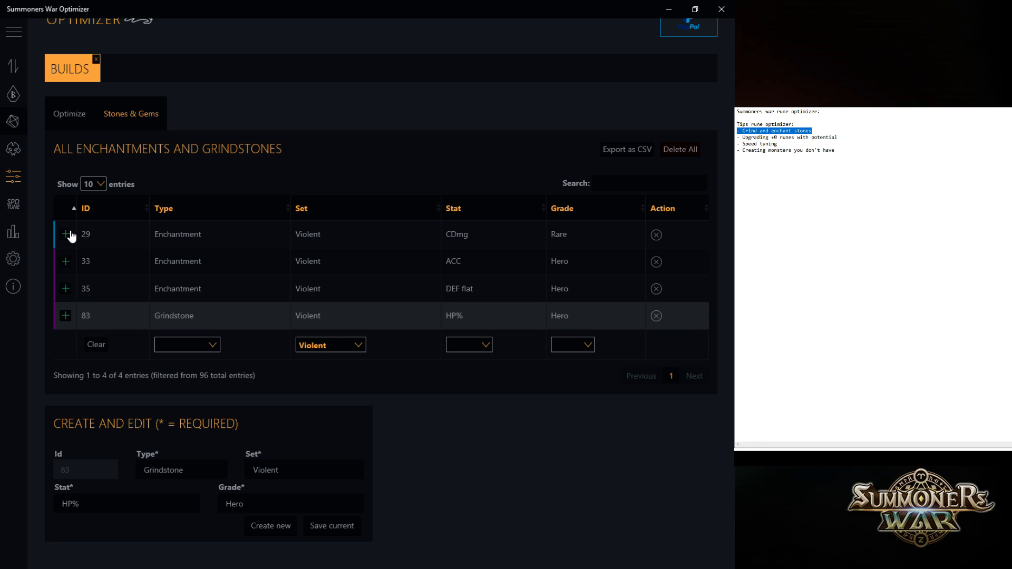
mouse_move(93, 291)
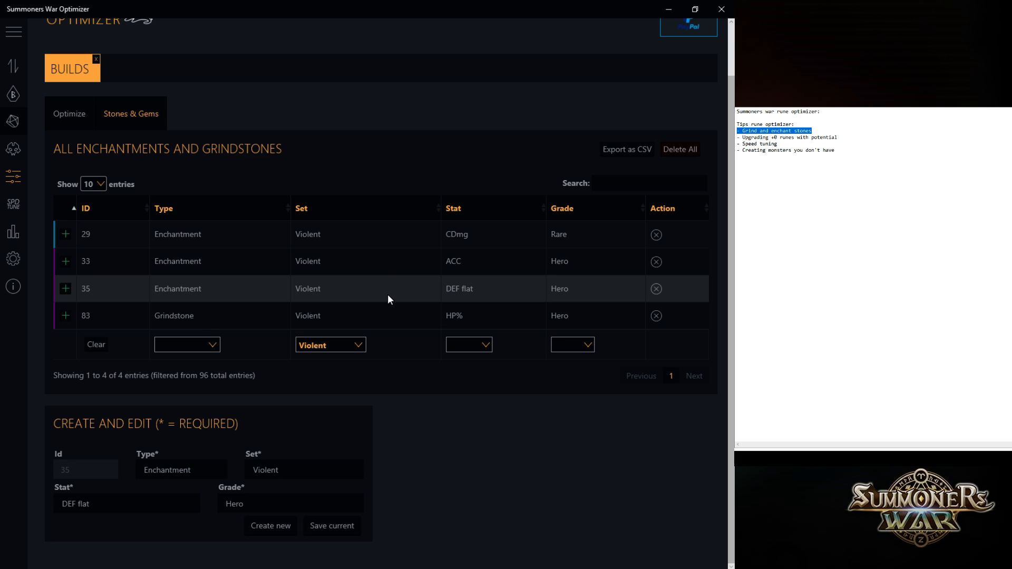
mouse_move(382, 300)
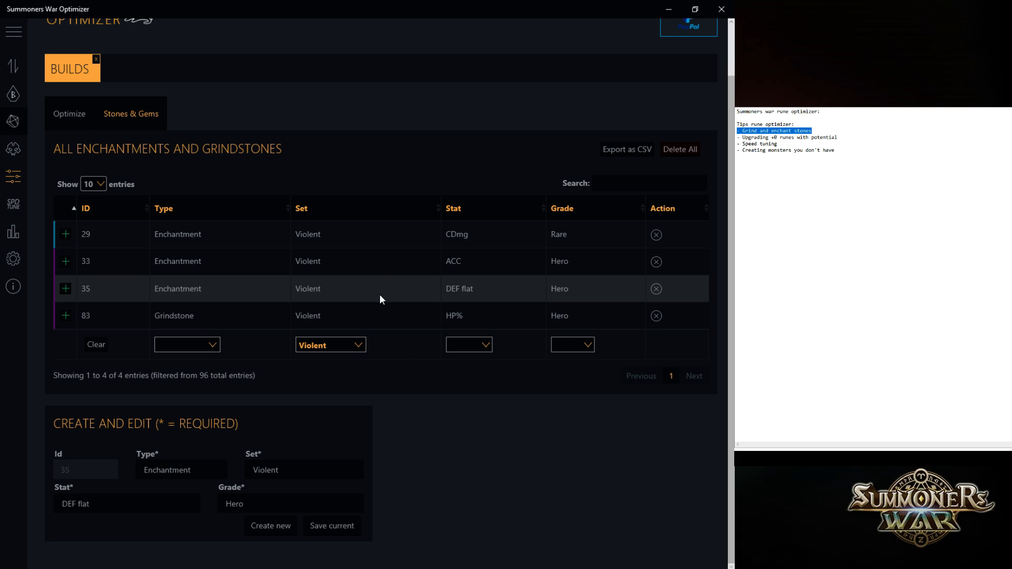
Load enchantment 35 into the Create and Edit form and set its grade to Hero.
left_click(649, 184)
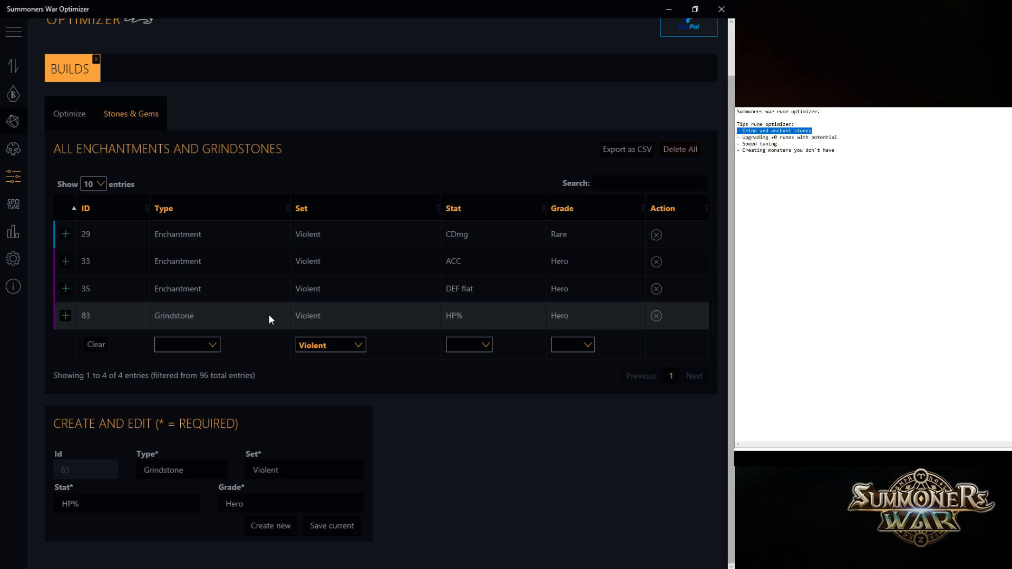
mouse_move(183, 518)
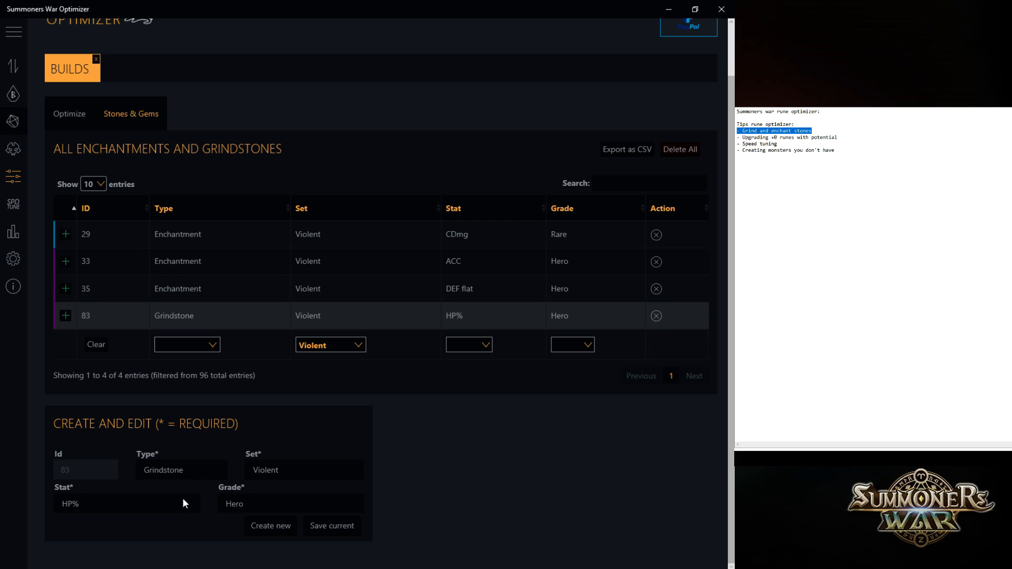
left_click(289, 503)
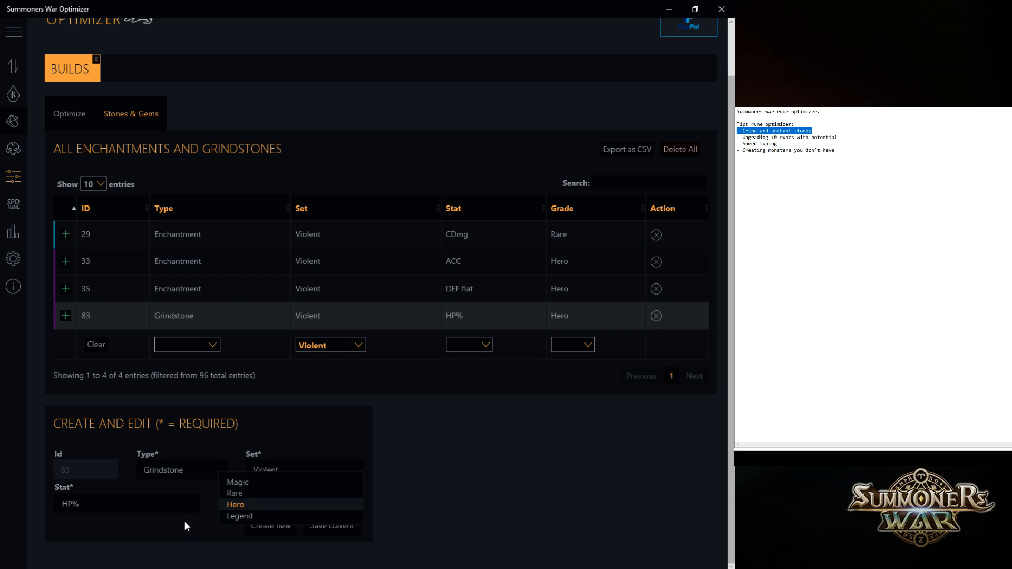
left_click(178, 288)
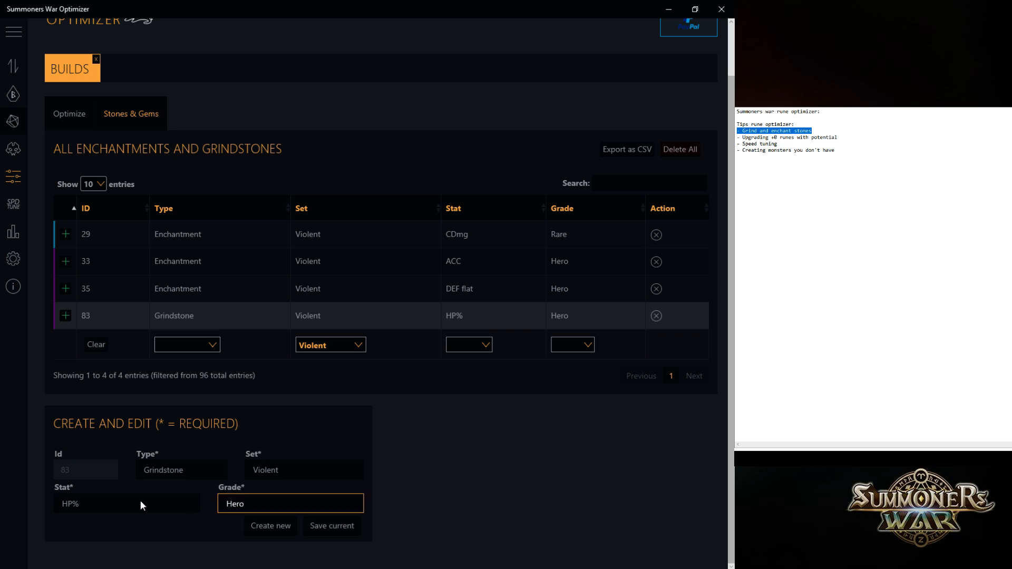
Set the stat to CRate and type to Enchantment, then create it as new gem 98.
left_click(291, 503)
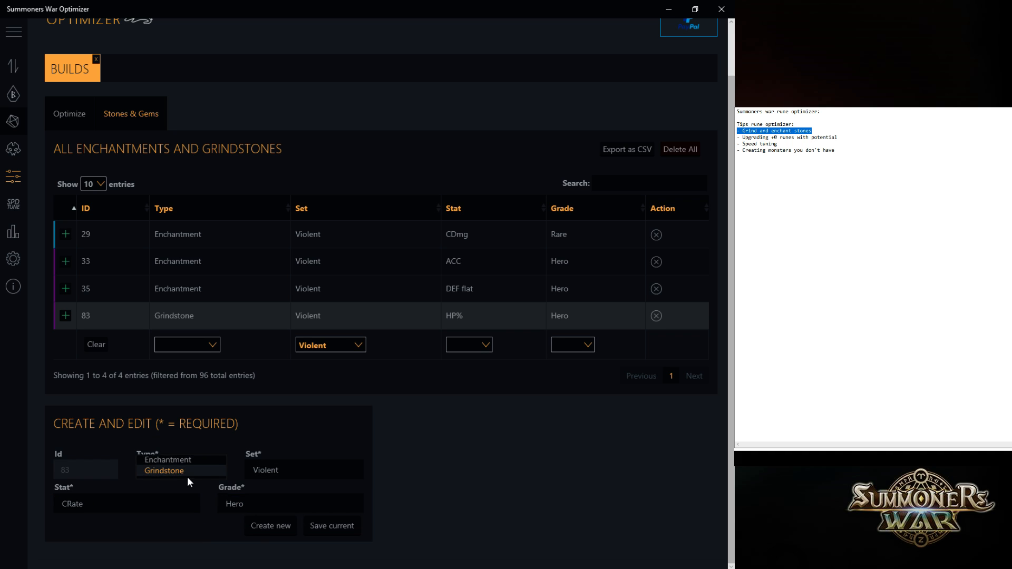
left_click(182, 460)
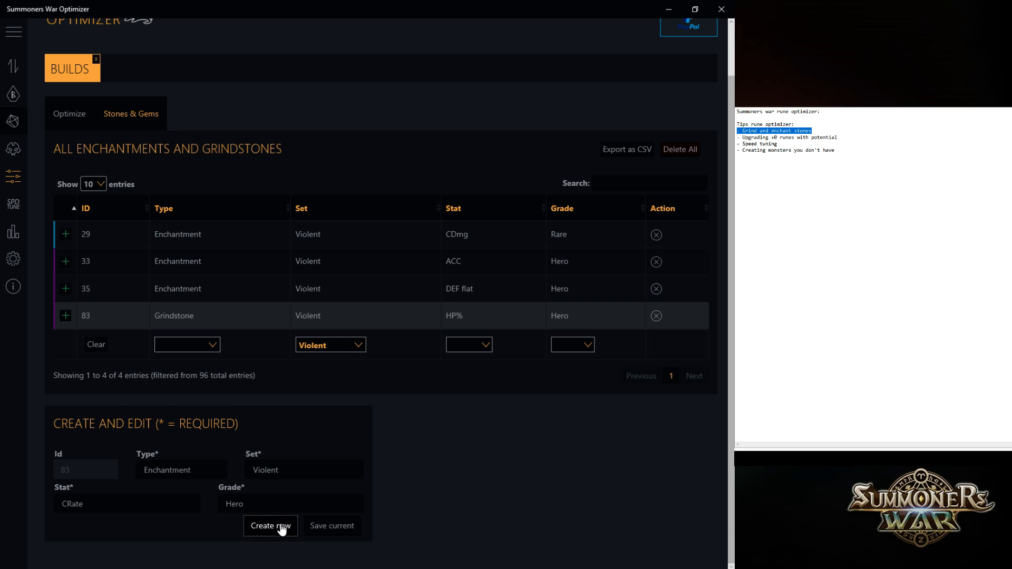
left_click(270, 526)
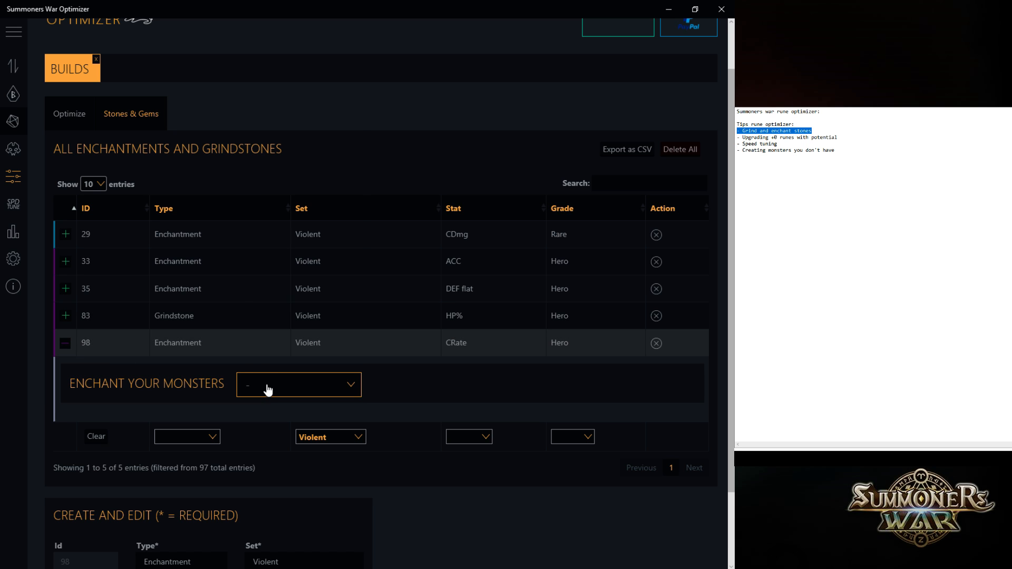
Equip gem 98 on Theomars' Violent rune, replacing DEF flat +35 with value 7.
left_click(299, 384)
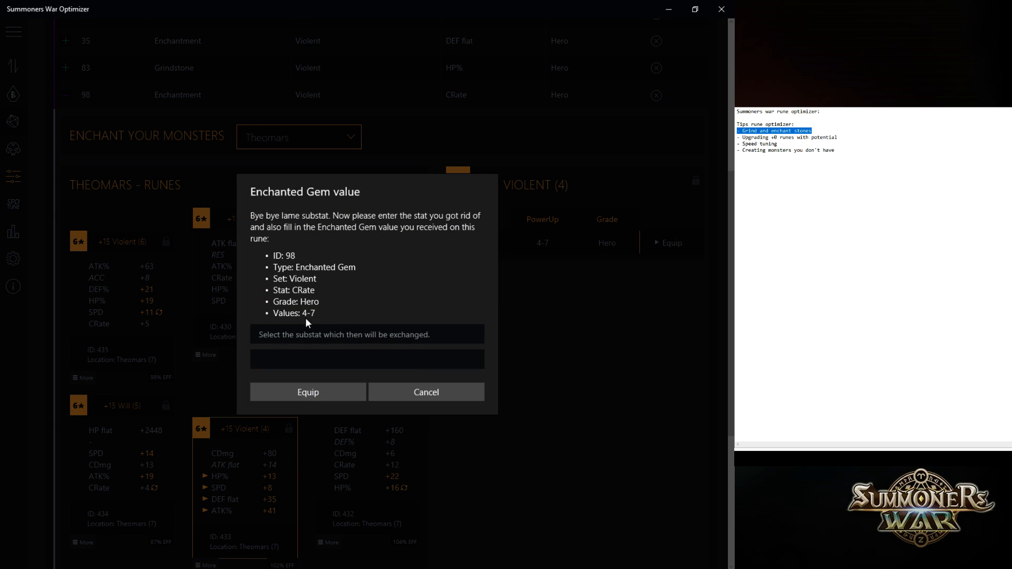
left_click(367, 335)
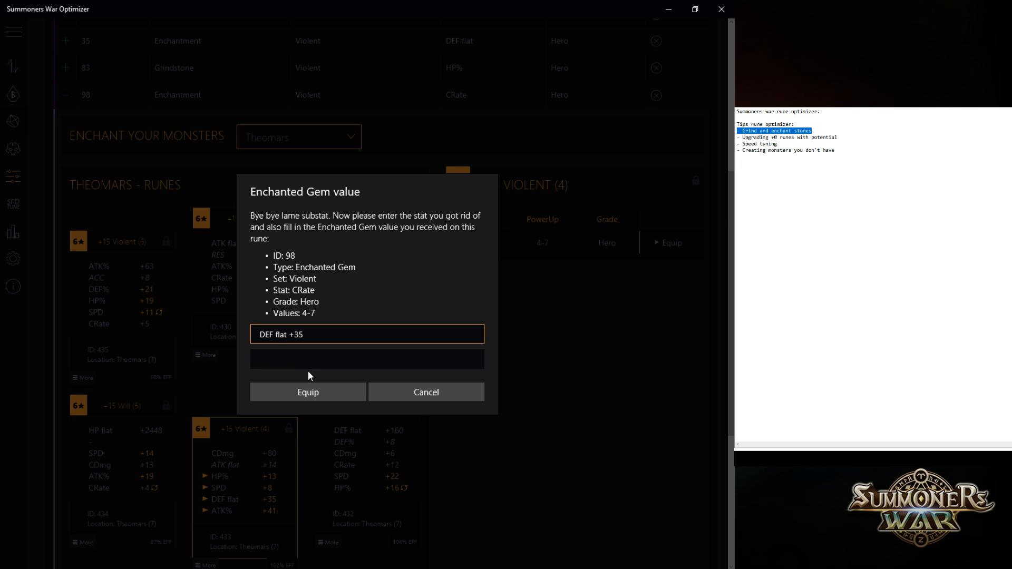
type("7")
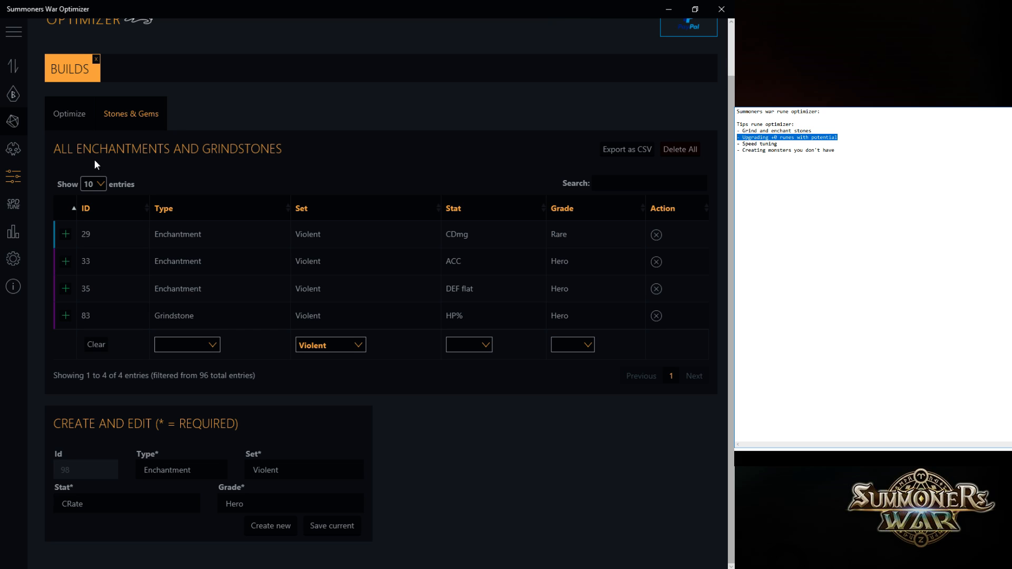
mouse_move(13, 152)
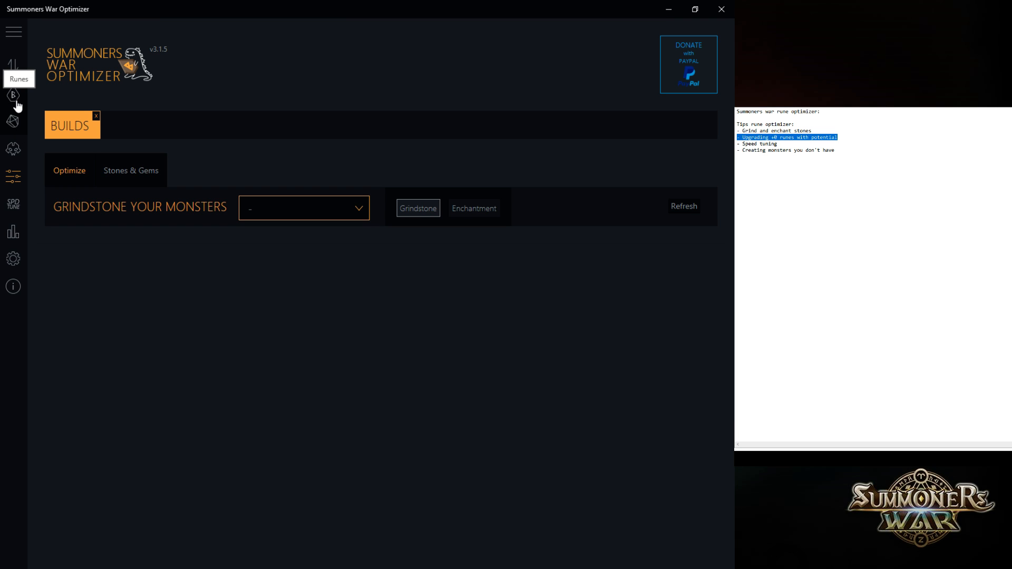
Show the Runes list and drag the Level slider down to 0:0 for level-0 runes only.
left_click(12, 96)
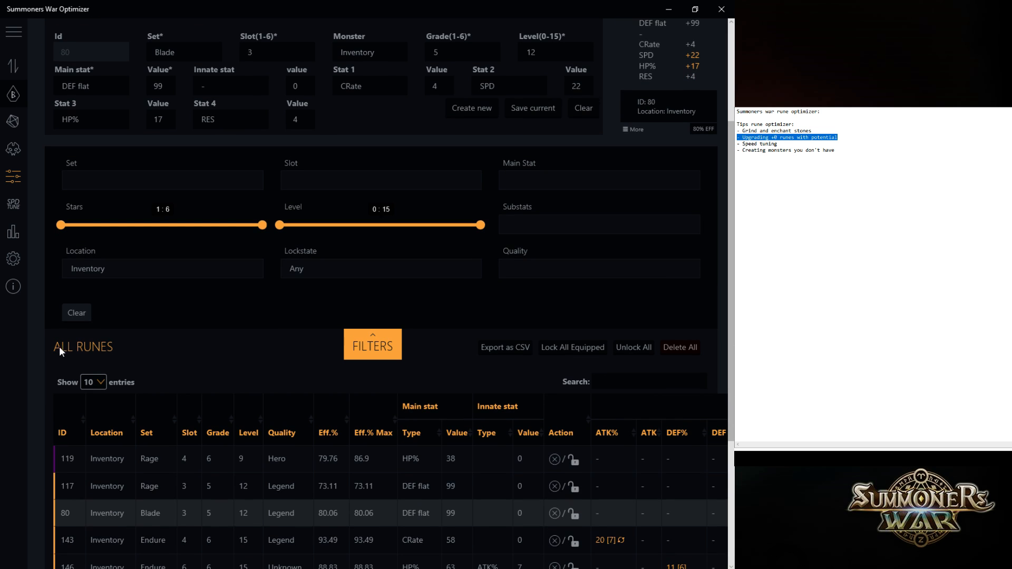
mouse_move(456, 232)
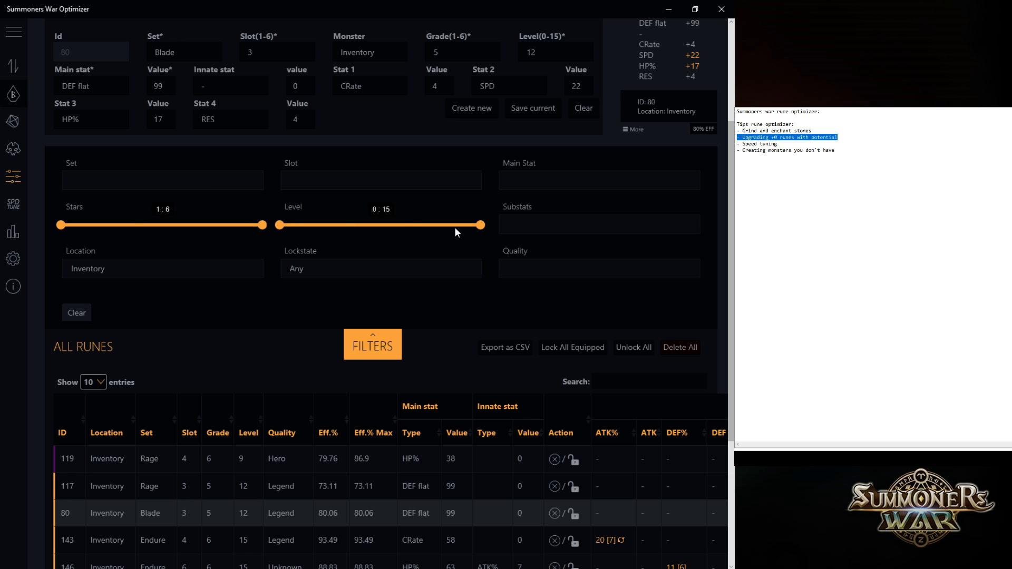
left_click_drag(482, 225, 292, 225)
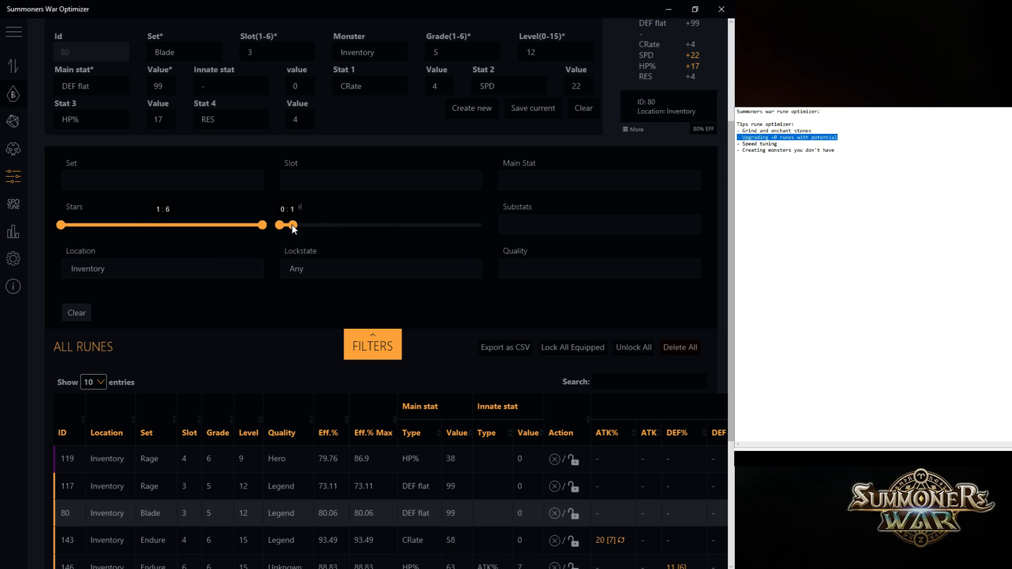
left_click_drag(293, 225, 279, 225)
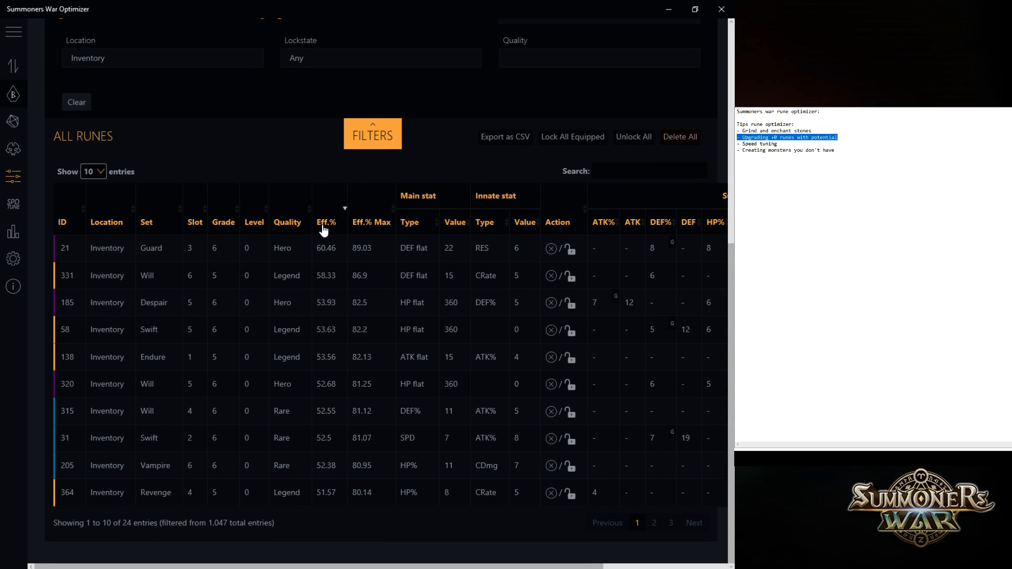
mouse_move(314, 308)
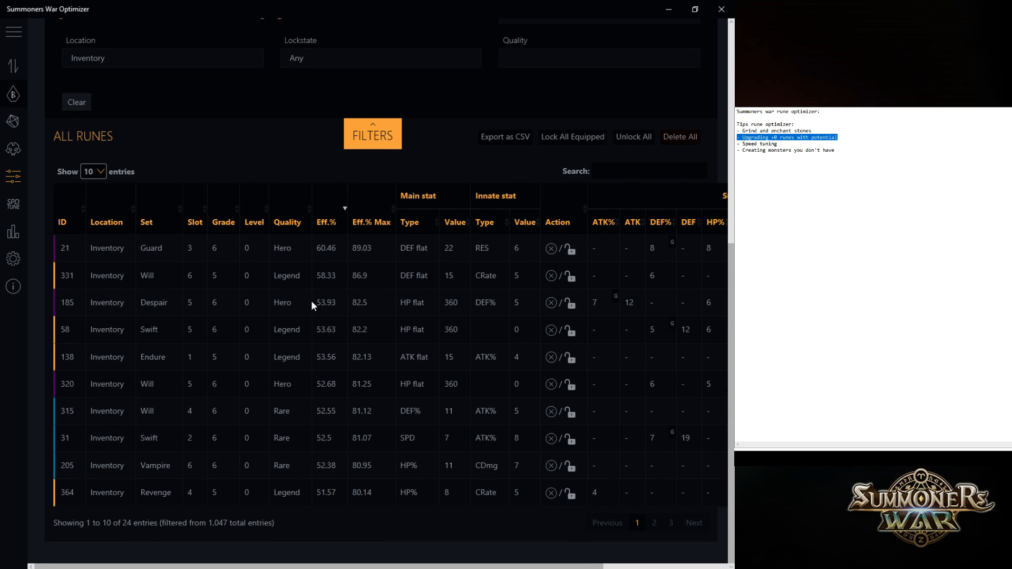
mouse_move(132, 527)
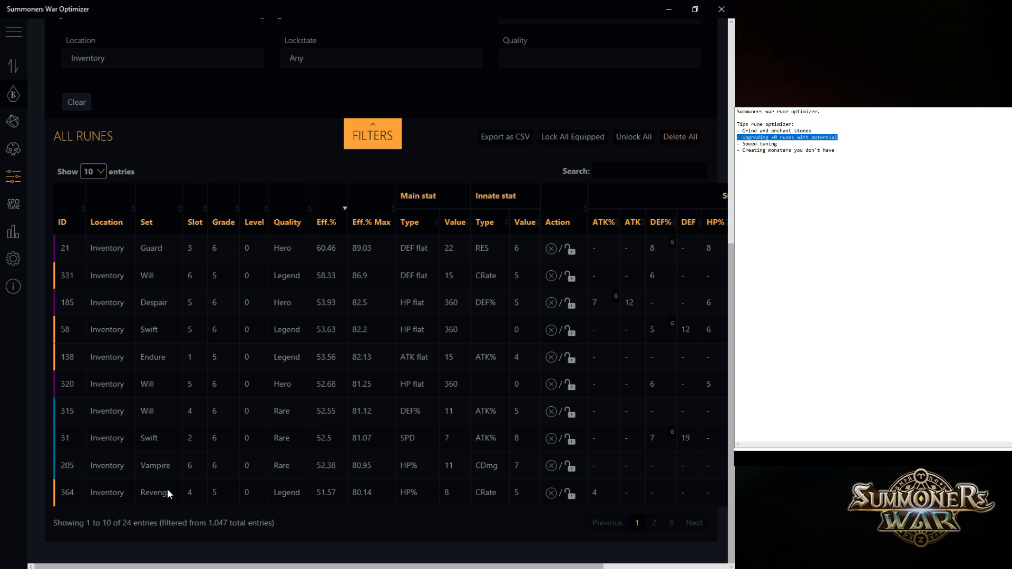
mouse_move(198, 257)
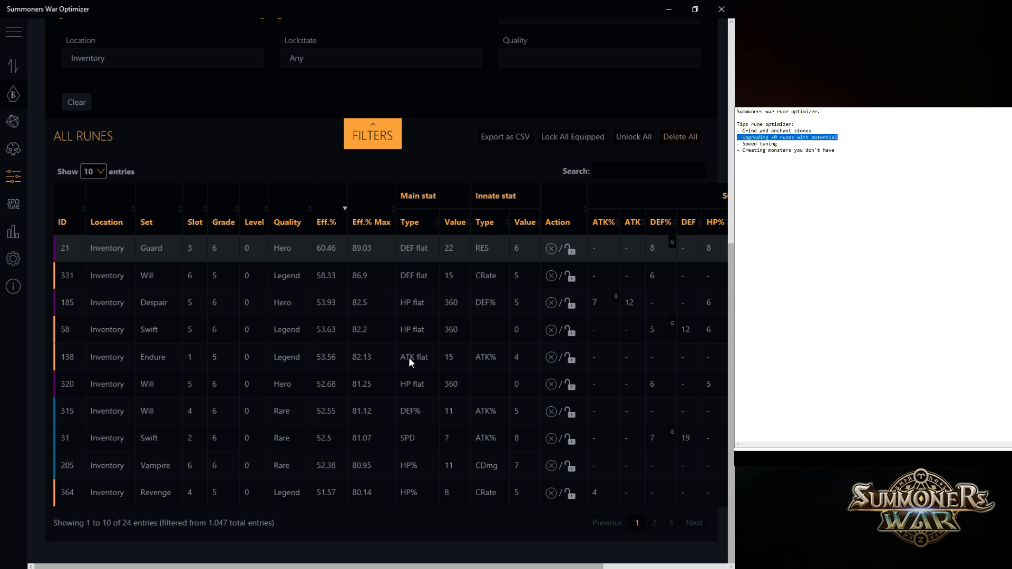
mouse_move(226, 225)
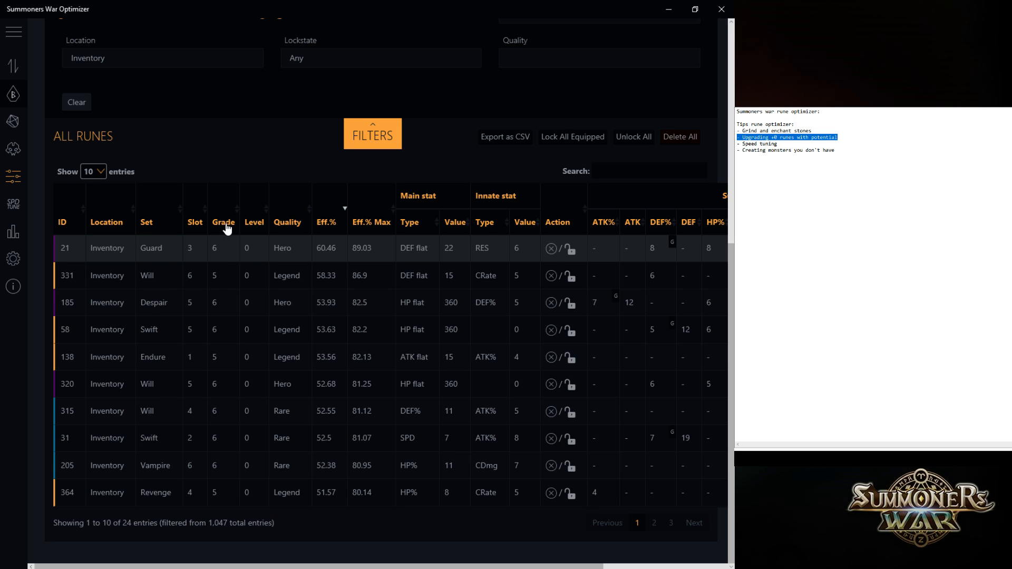
Sort the 24 level-0 runes by grade, quality, then efficiency lowest first.
left_click(224, 223)
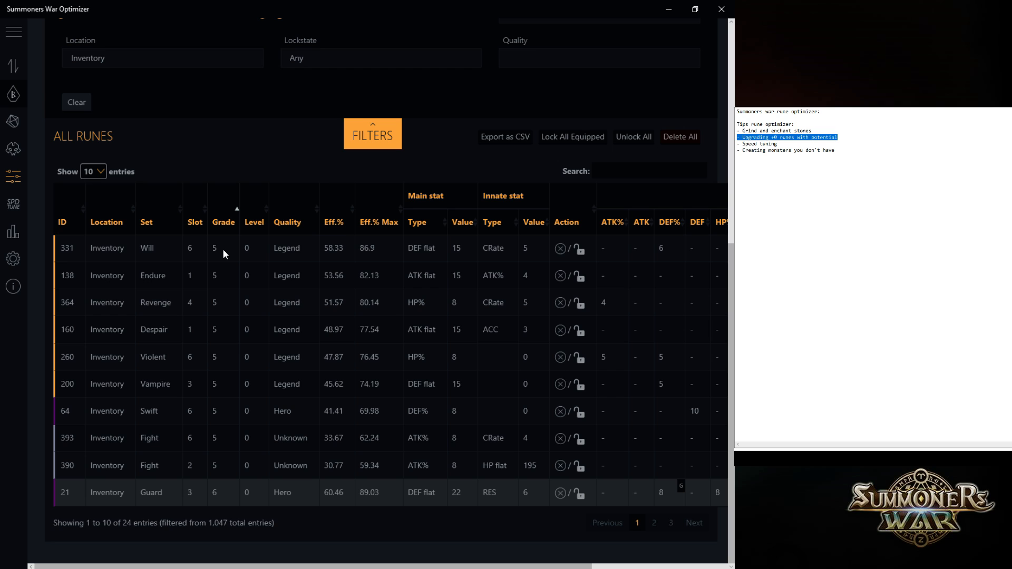
mouse_move(76, 233)
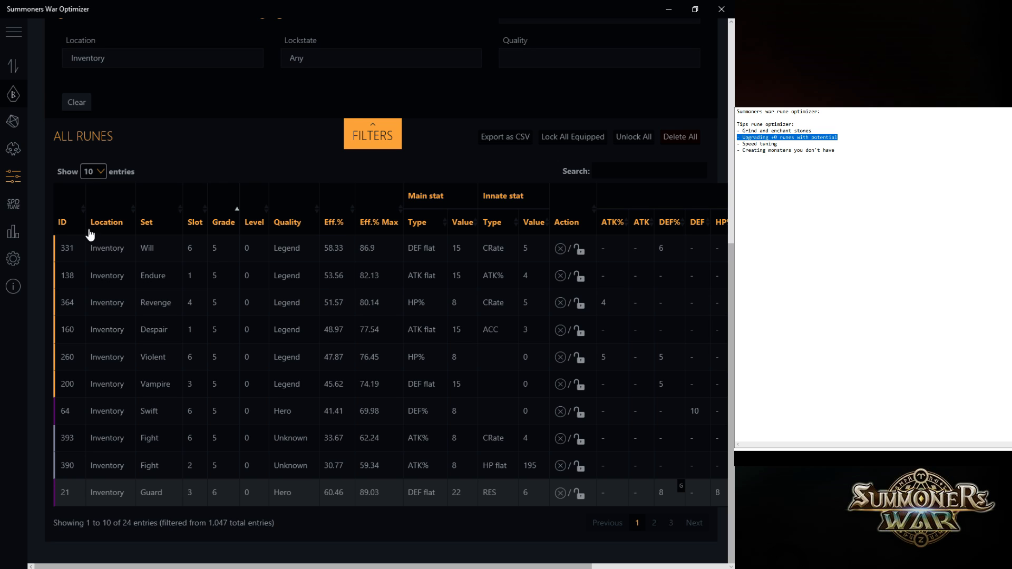
mouse_move(288, 226)
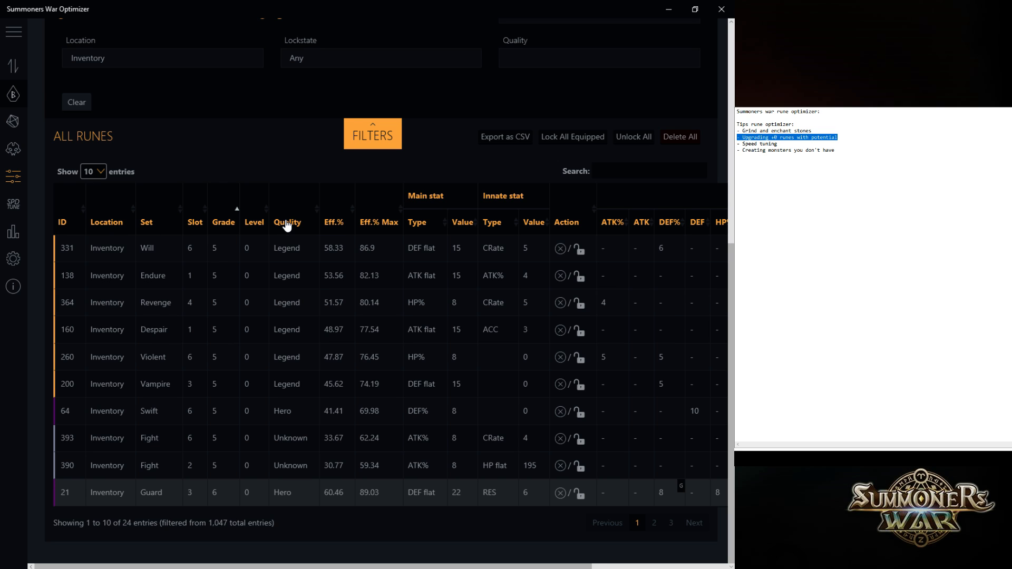
left_click(287, 223)
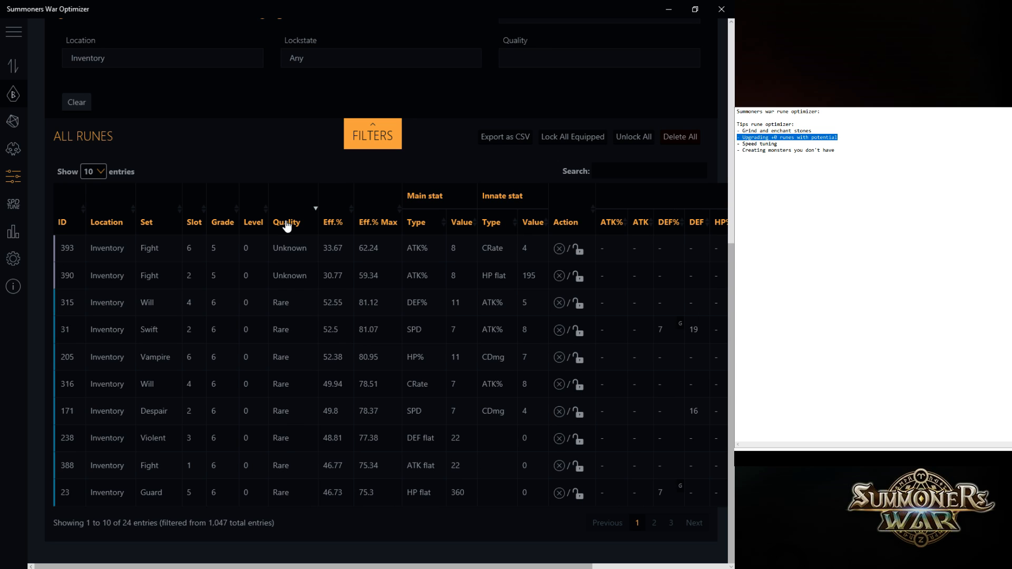
mouse_move(314, 264)
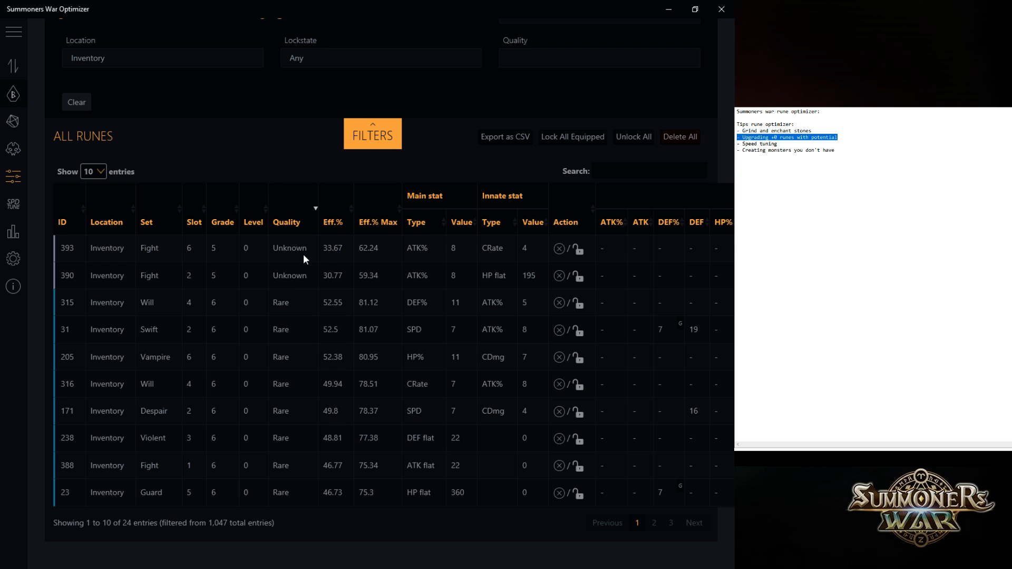
left_click(333, 223)
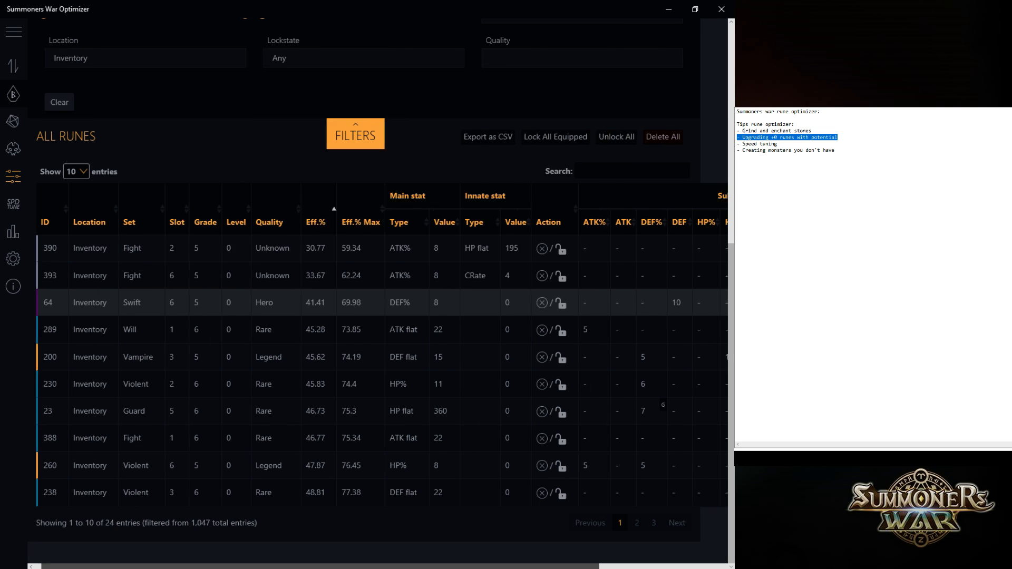
scroll("right", 3)
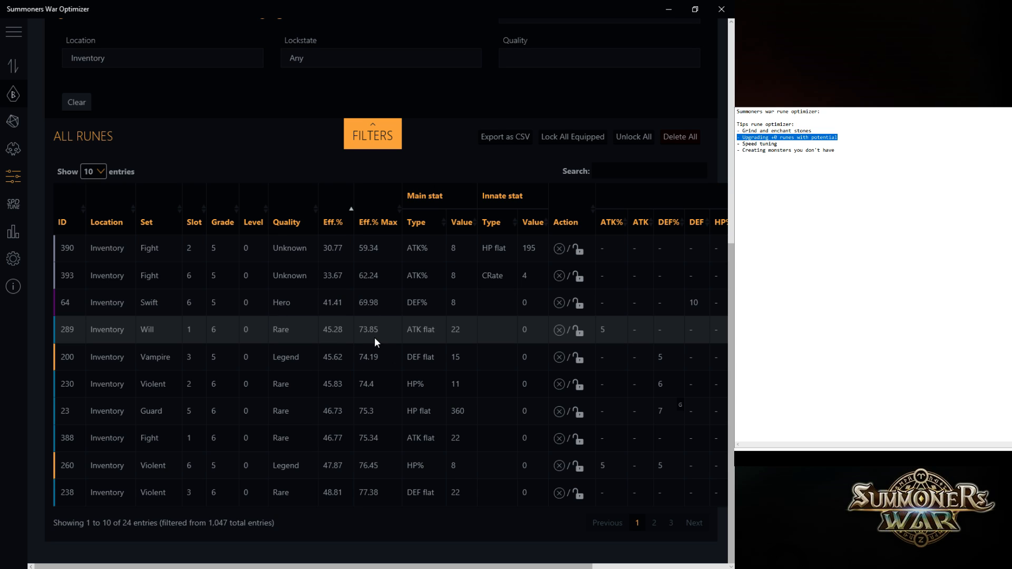
mouse_move(339, 230)
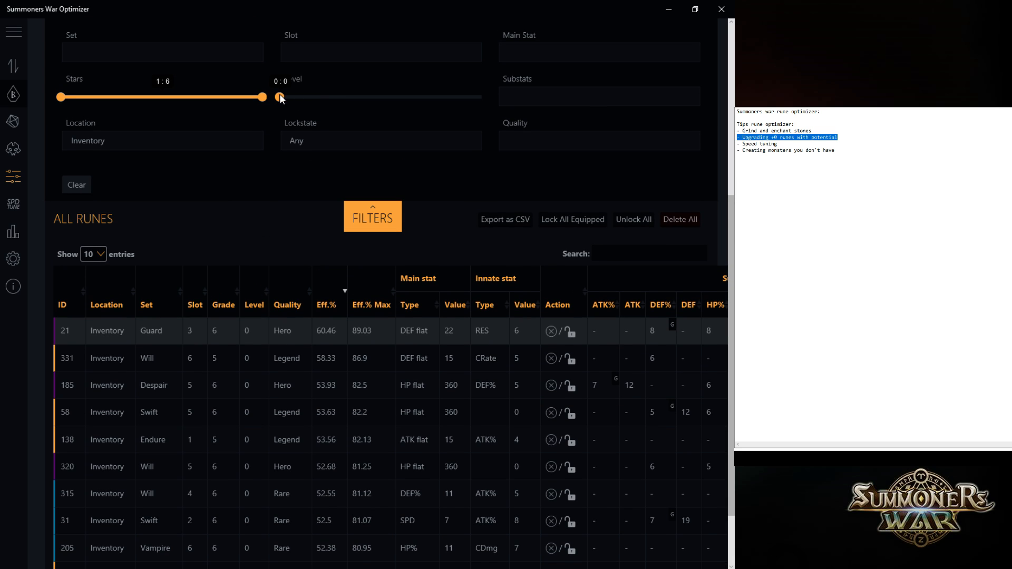
left_click_drag(282, 97, 483, 97)
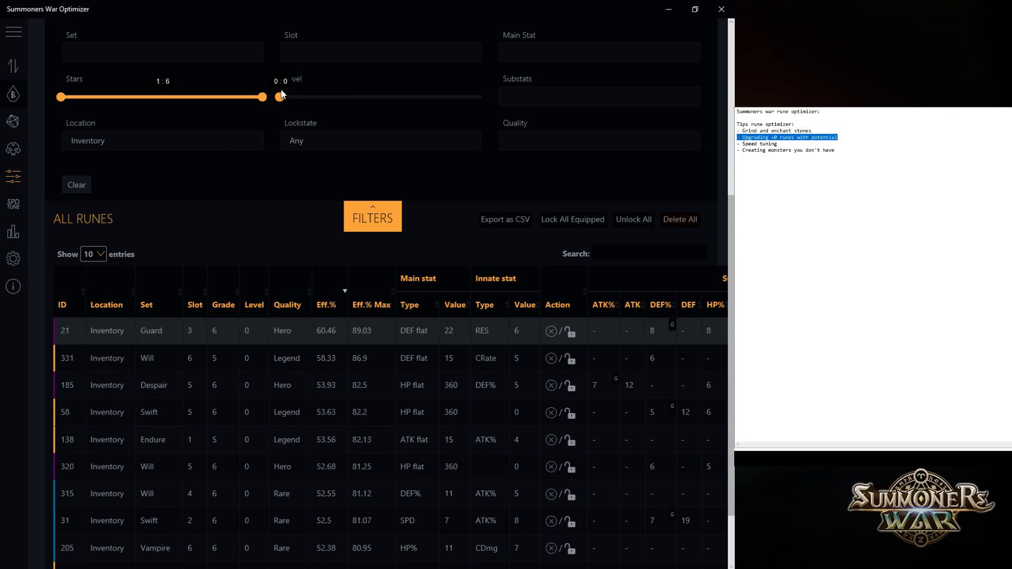
left_click(163, 141)
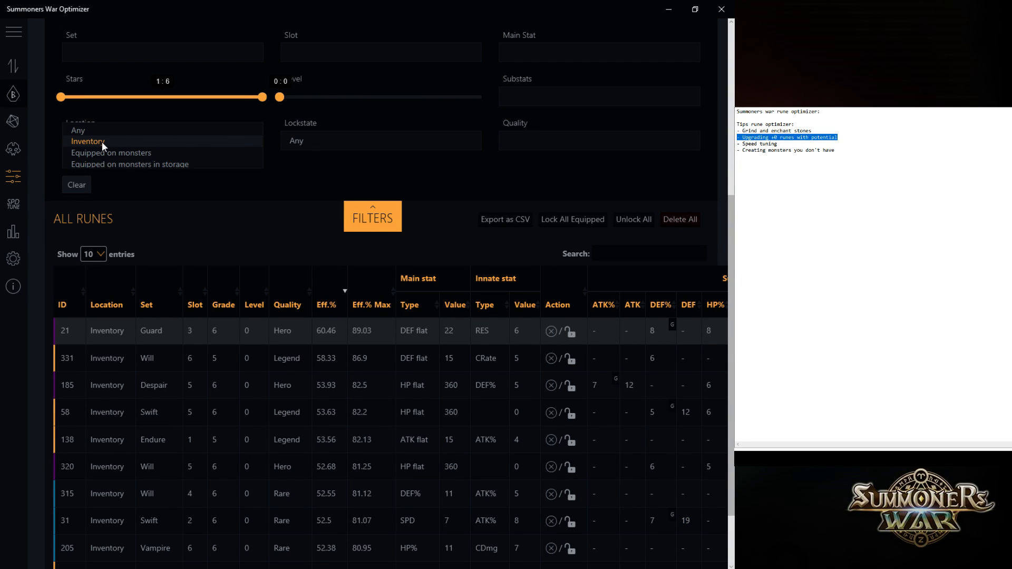
left_click(86, 142)
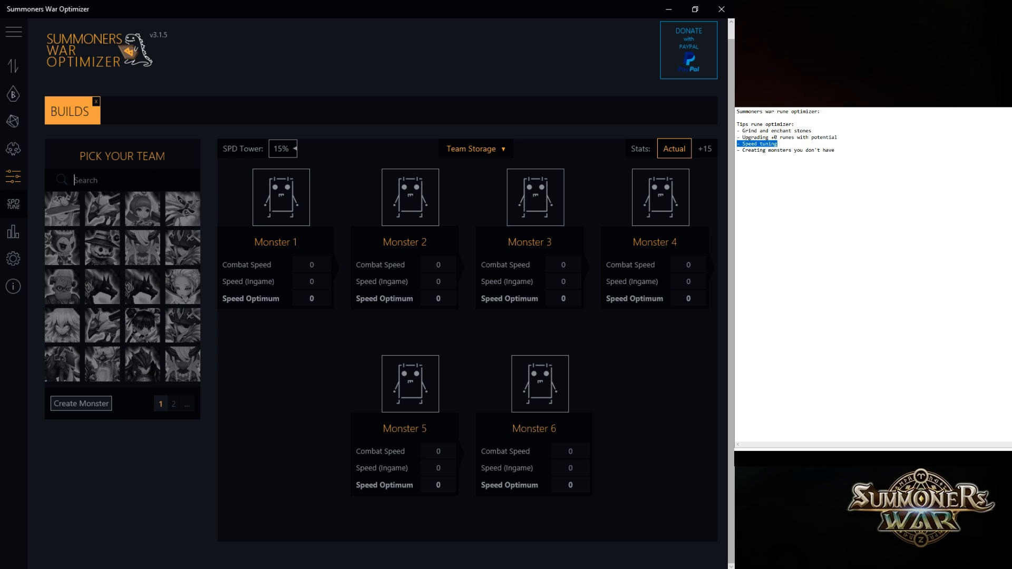
Search and add Bernard, Megan and both Lushens to the Builds team.
type("ber e")
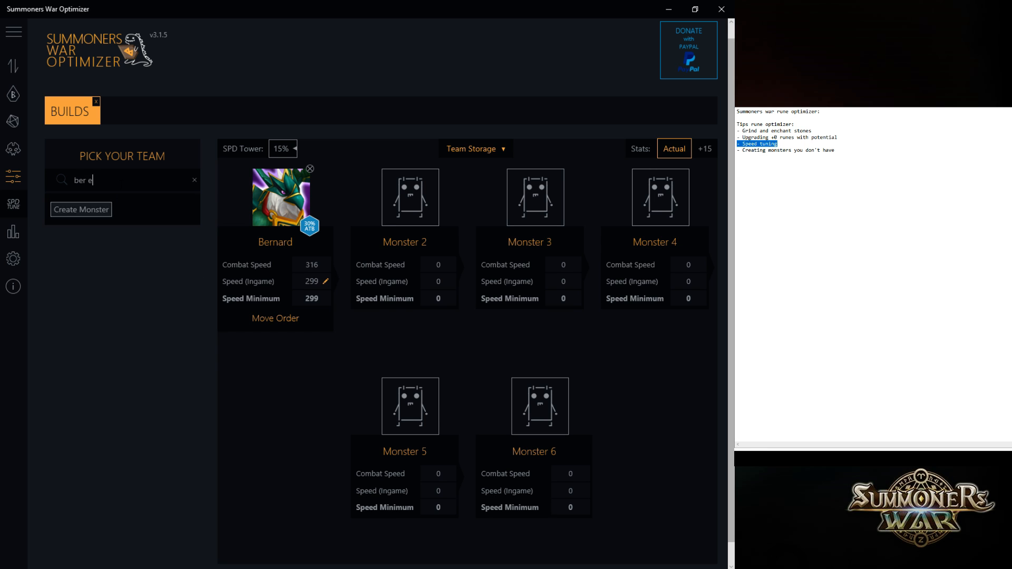
type("mega")
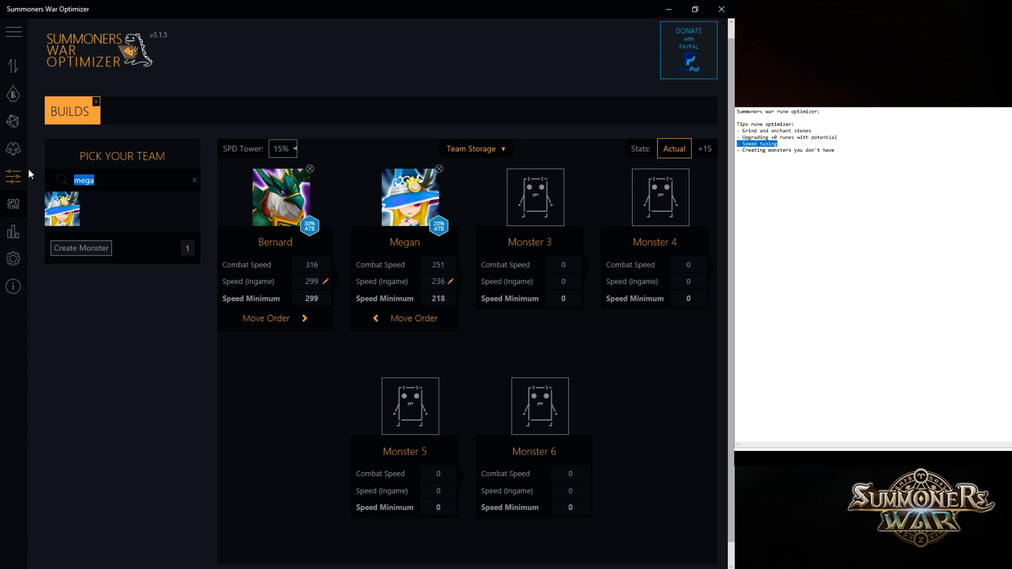
type("lushen")
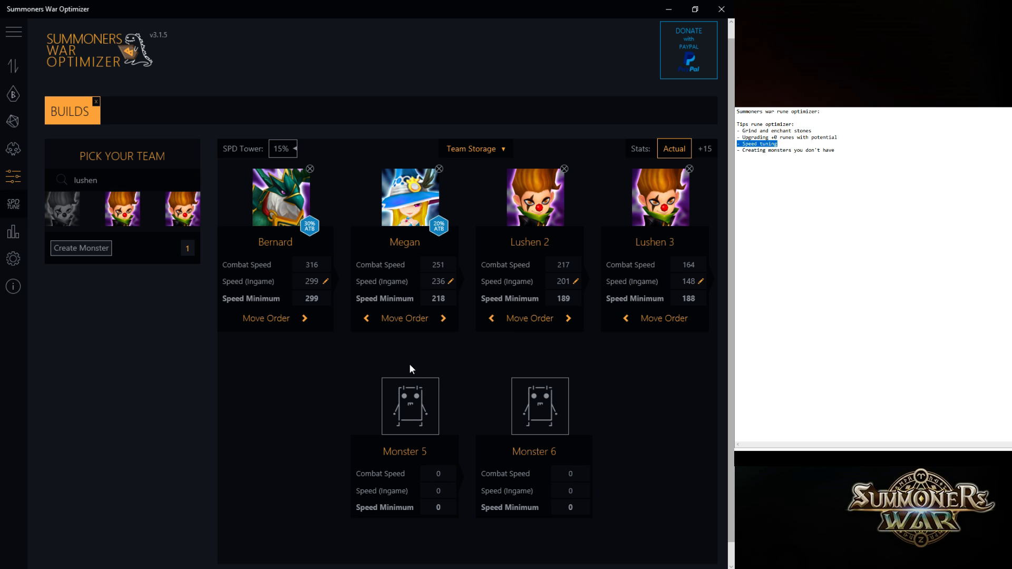
mouse_move(475, 335)
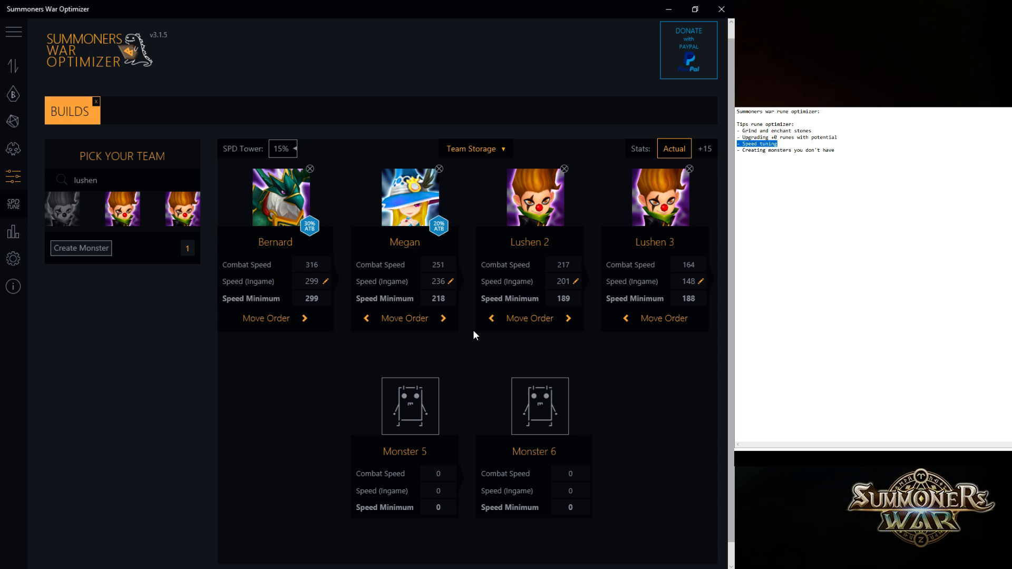
mouse_move(497, 236)
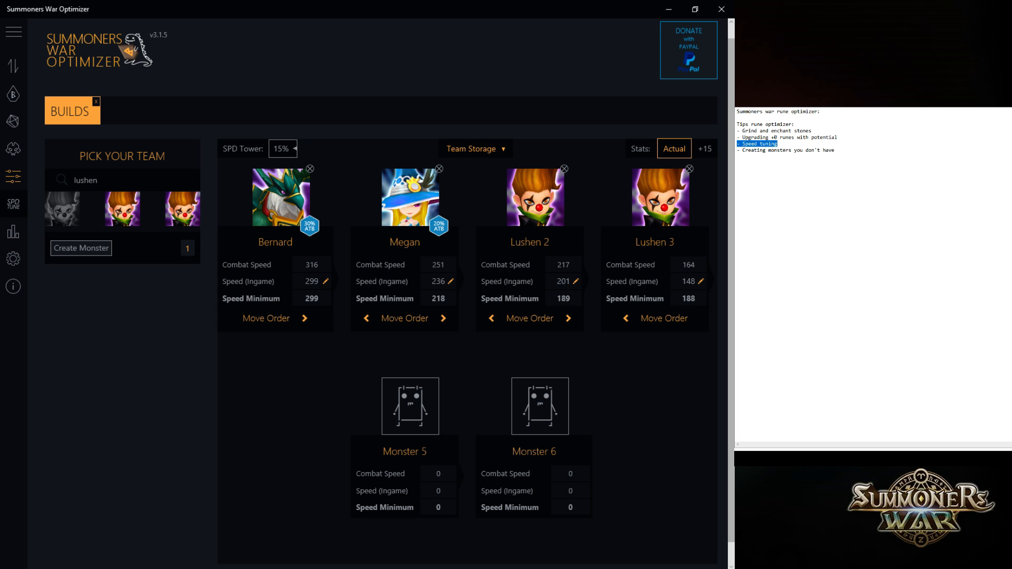
double_click(311, 281)
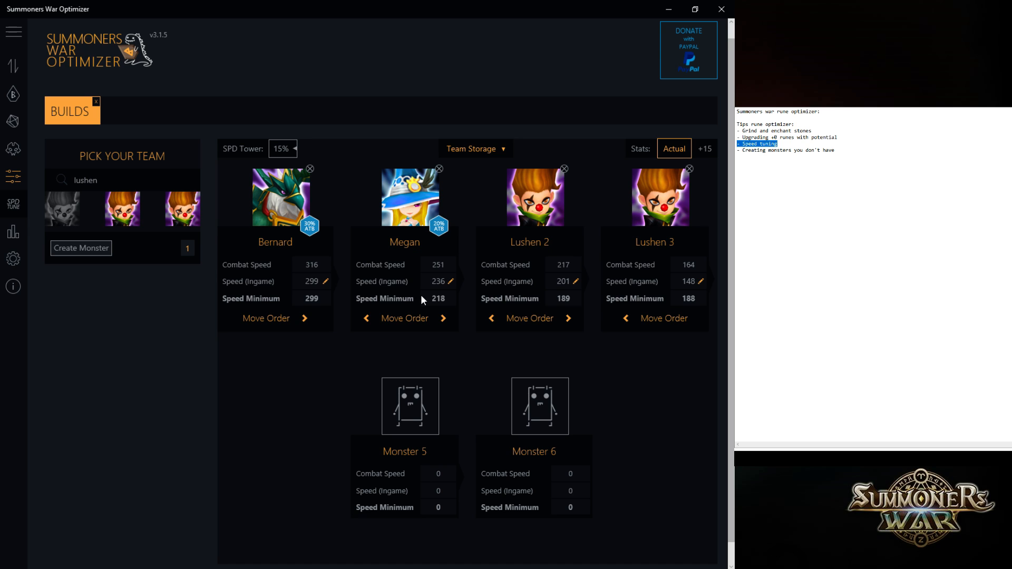
mouse_move(315, 245)
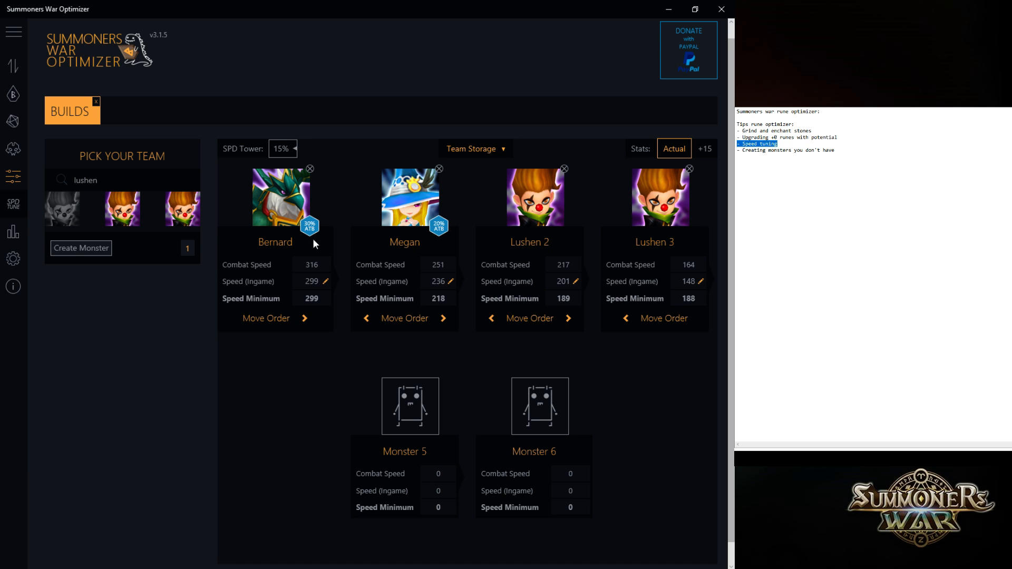
mouse_move(409, 228)
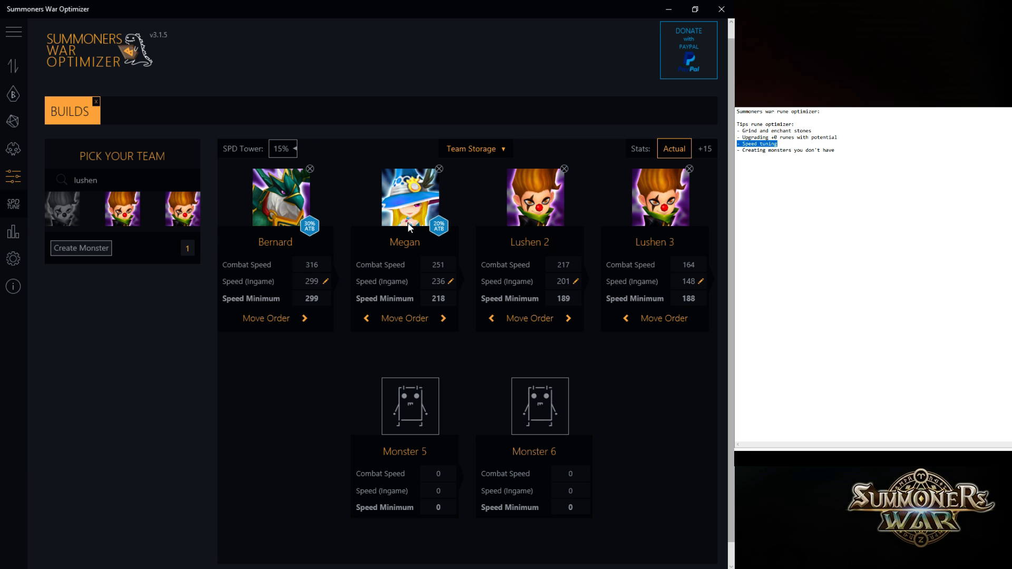
Edit Lushen 3's Speed (Ingame) value, raising it from 148 to 188.
left_click(686, 282)
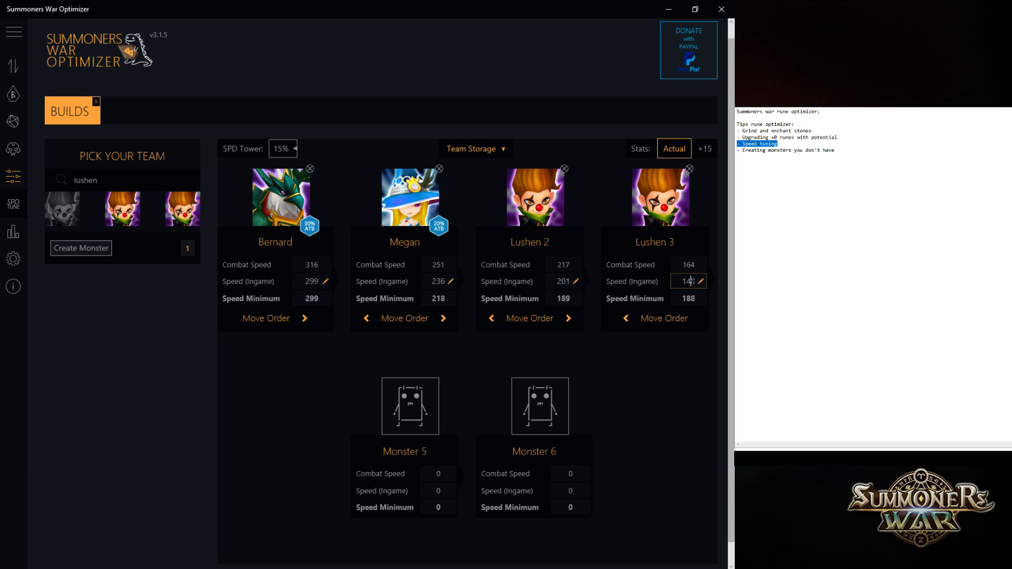
triple_click(686, 281)
type("188")
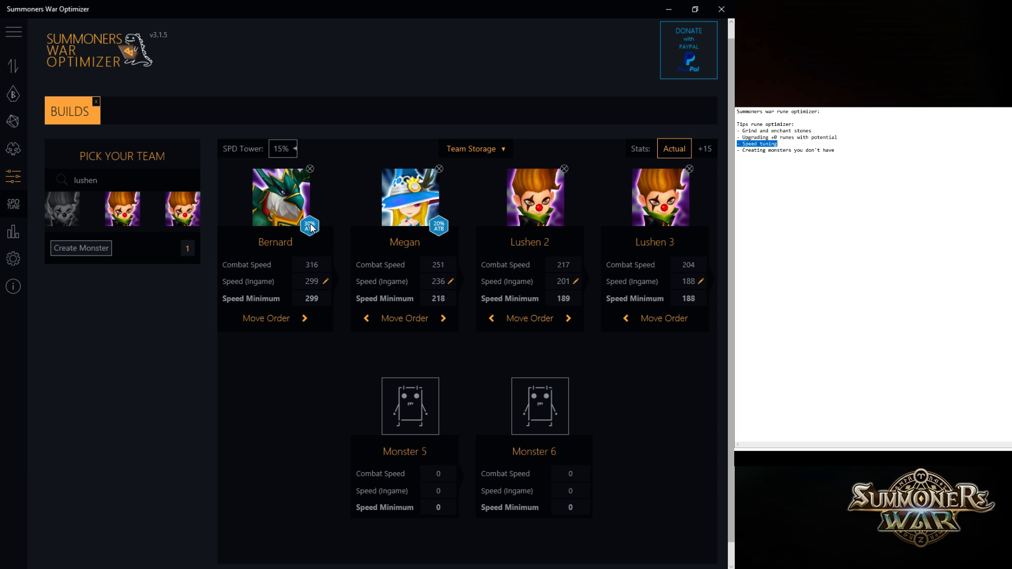
mouse_move(399, 245)
type("gal")
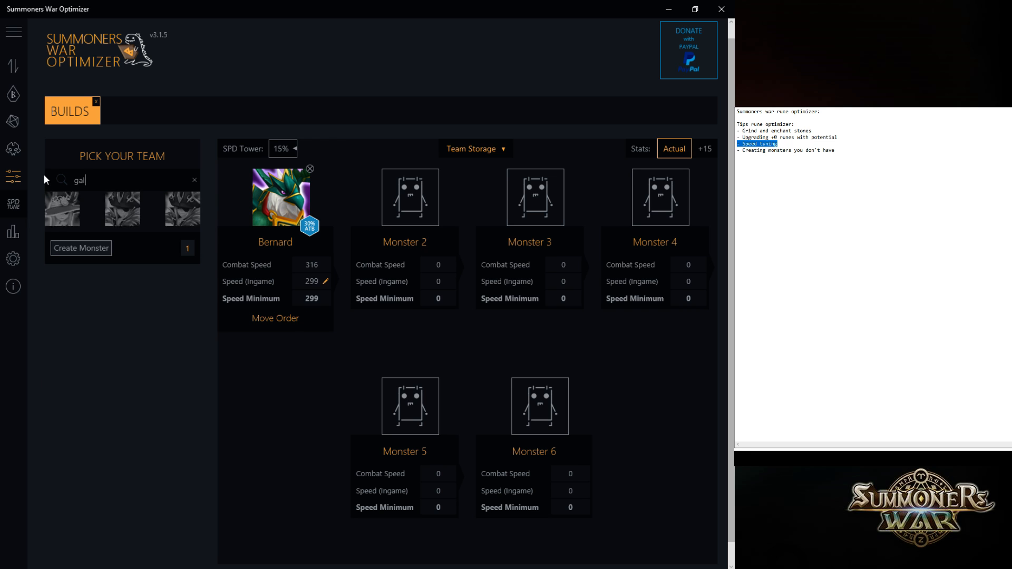
Add Giana, Galleon and Alicia to the team and apply Galleon's 24% SPD Guild lead.
left_click(62, 209)
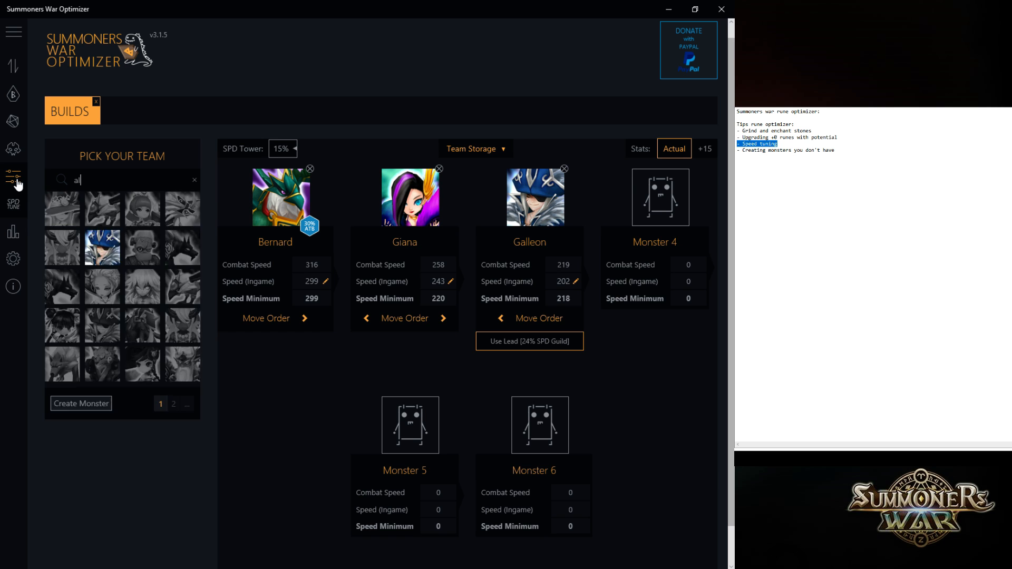
left_click(102, 207)
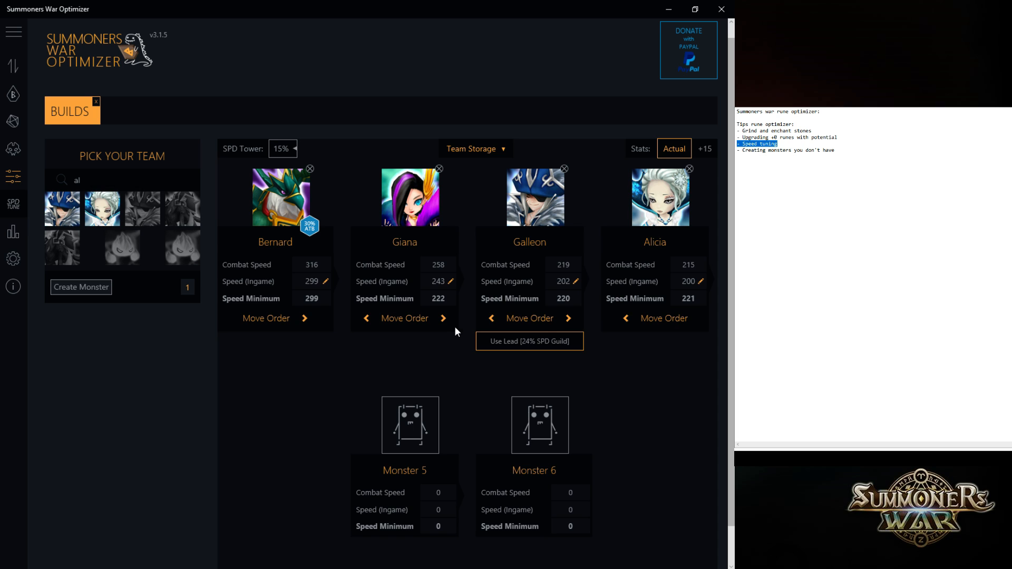
mouse_move(456, 363)
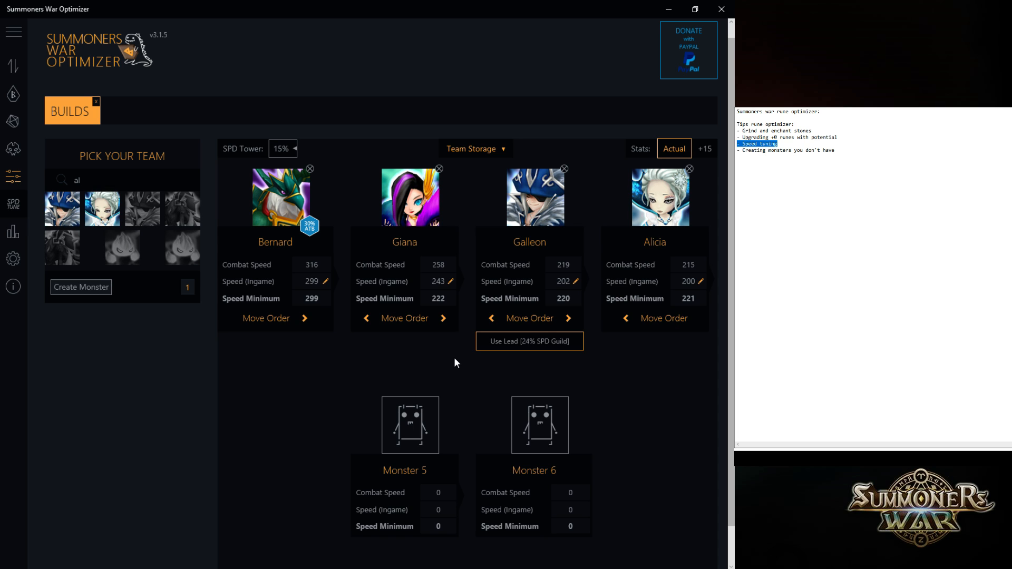
mouse_move(504, 287)
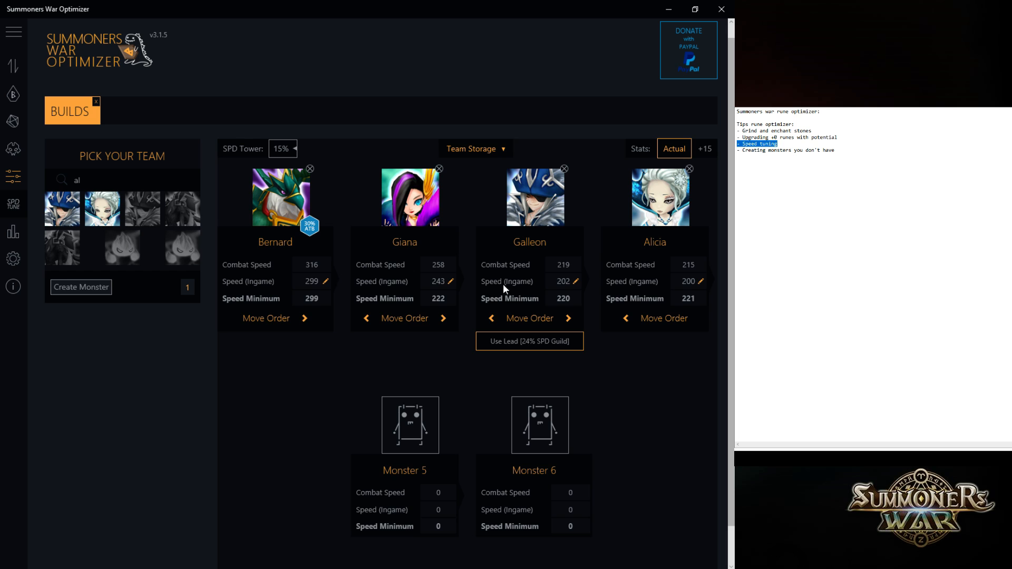
mouse_move(415, 280)
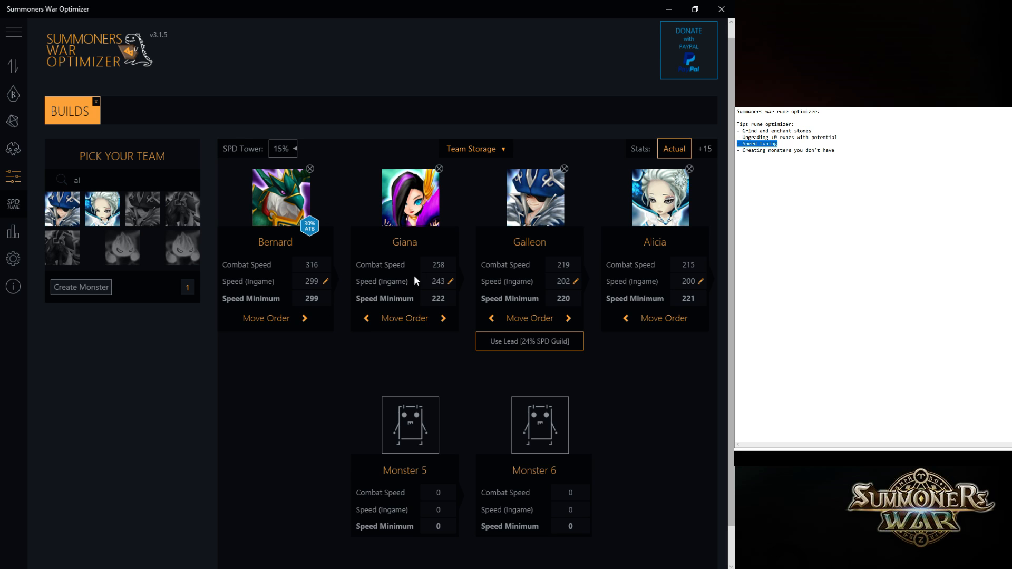
mouse_move(415, 279)
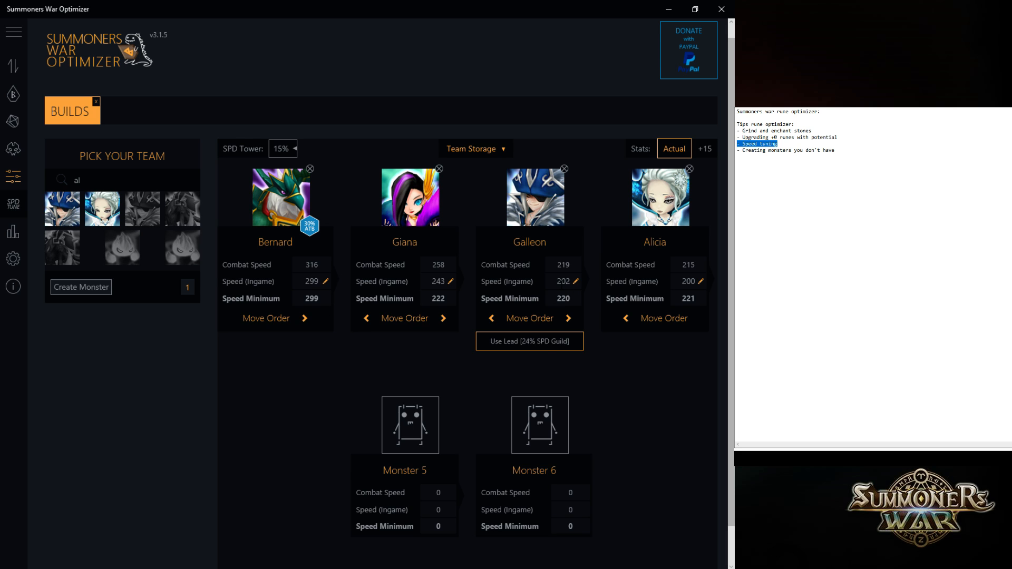
mouse_move(690, 335)
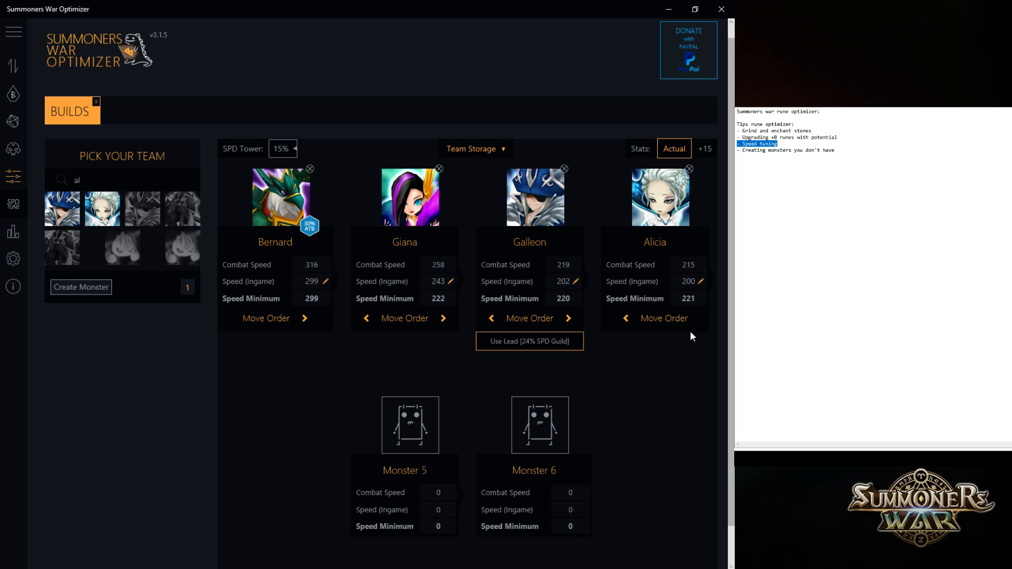
left_click(687, 280)
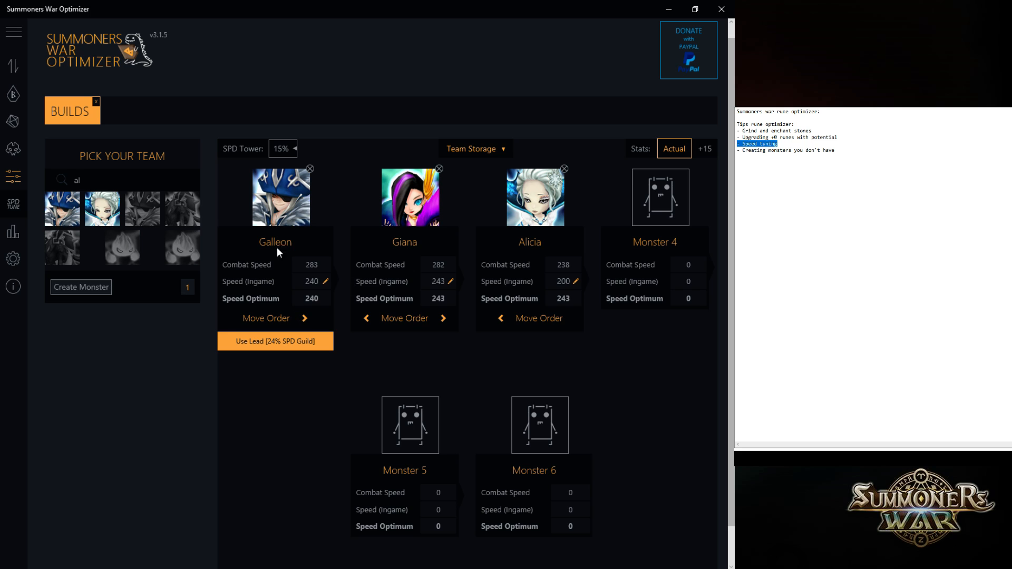
mouse_move(422, 344)
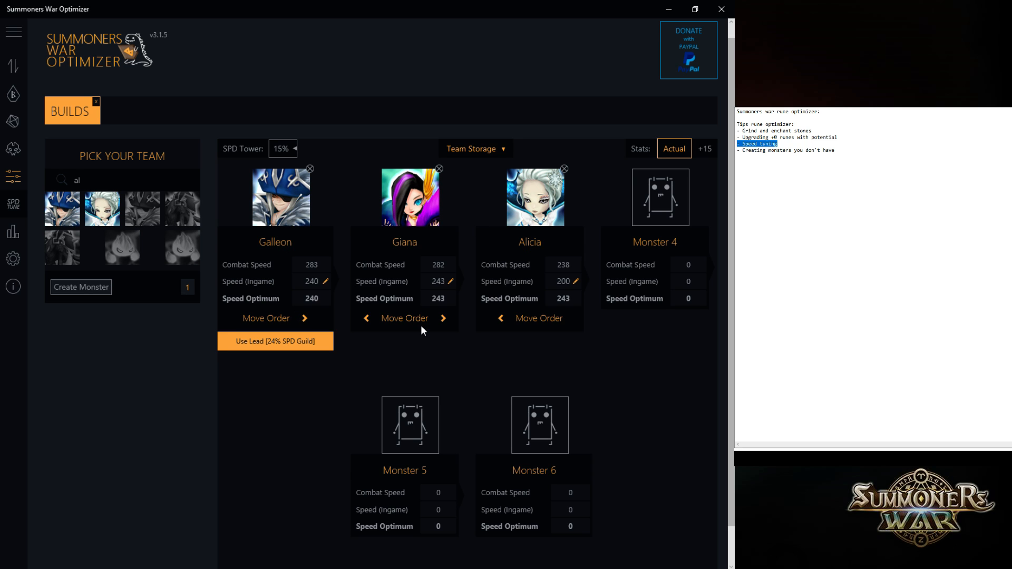
mouse_move(291, 246)
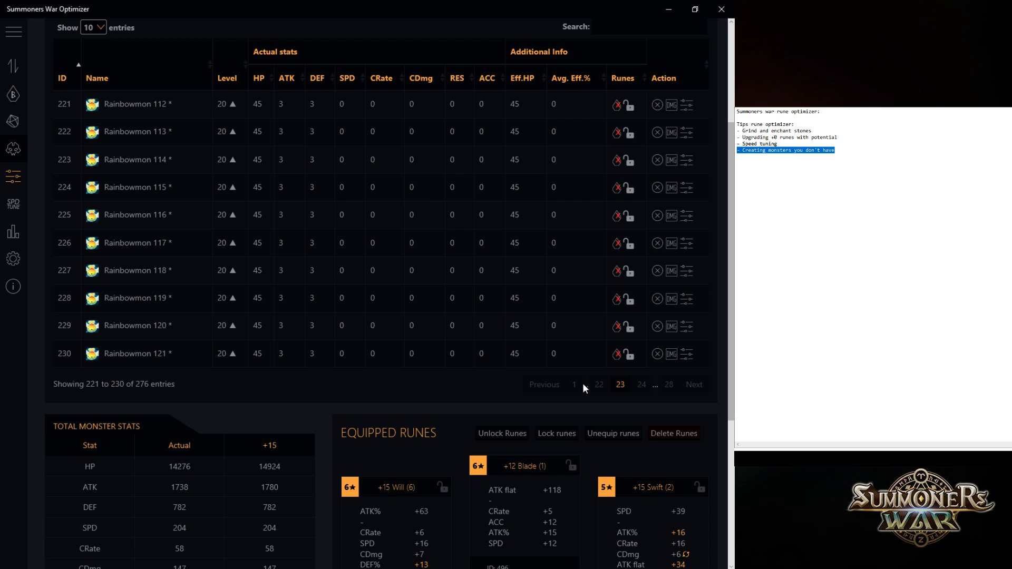
Page to monster page 6, select Sea Emperor (Fire) and level it up to 40.
left_click(643, 385)
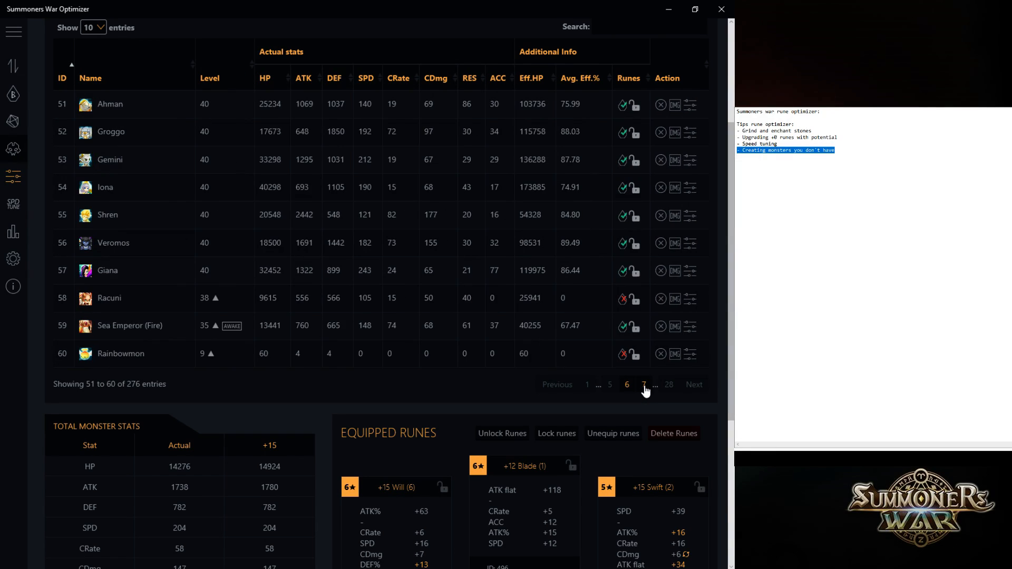
left_click(646, 384)
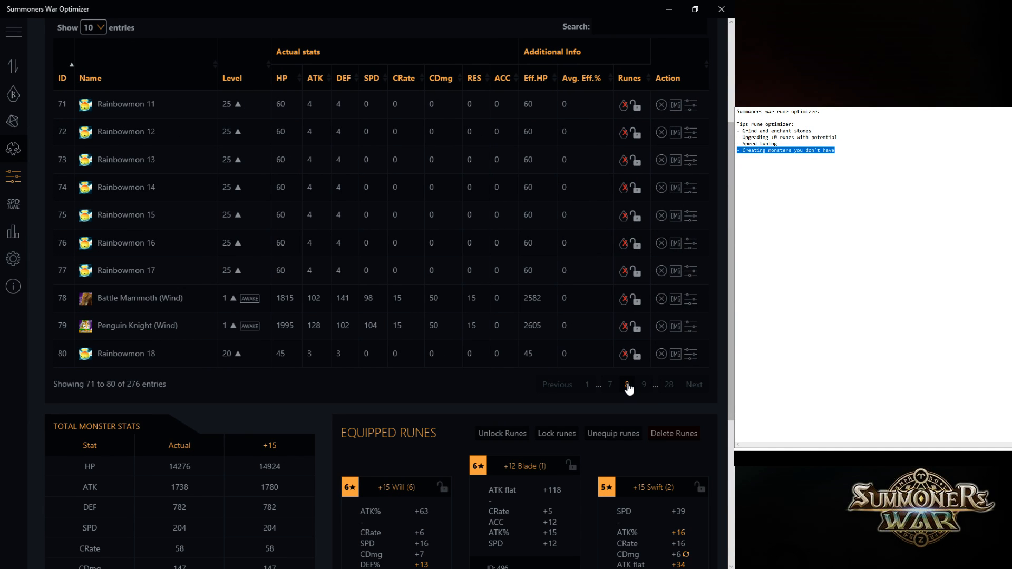
left_click(626, 385)
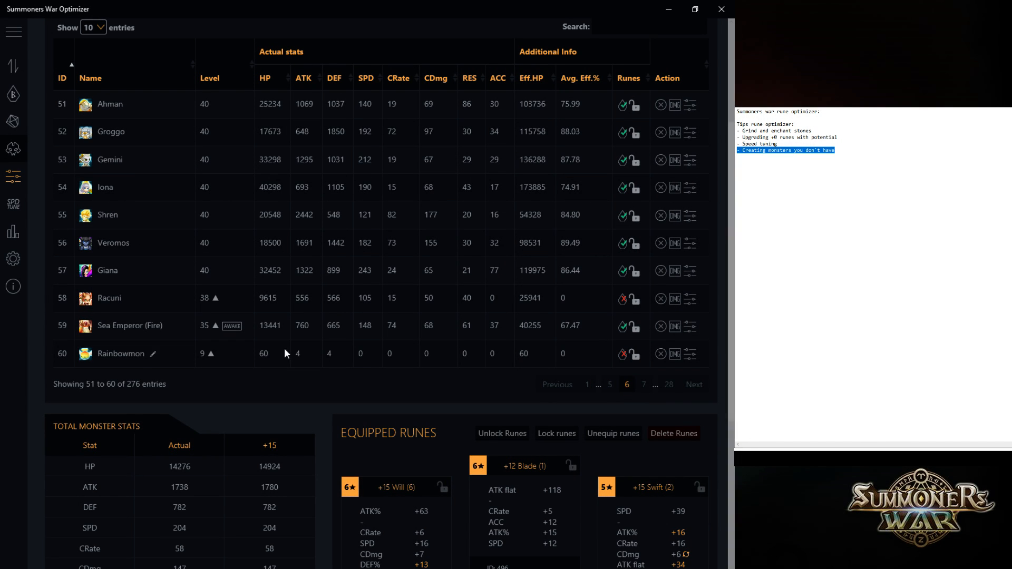
left_click(115, 326)
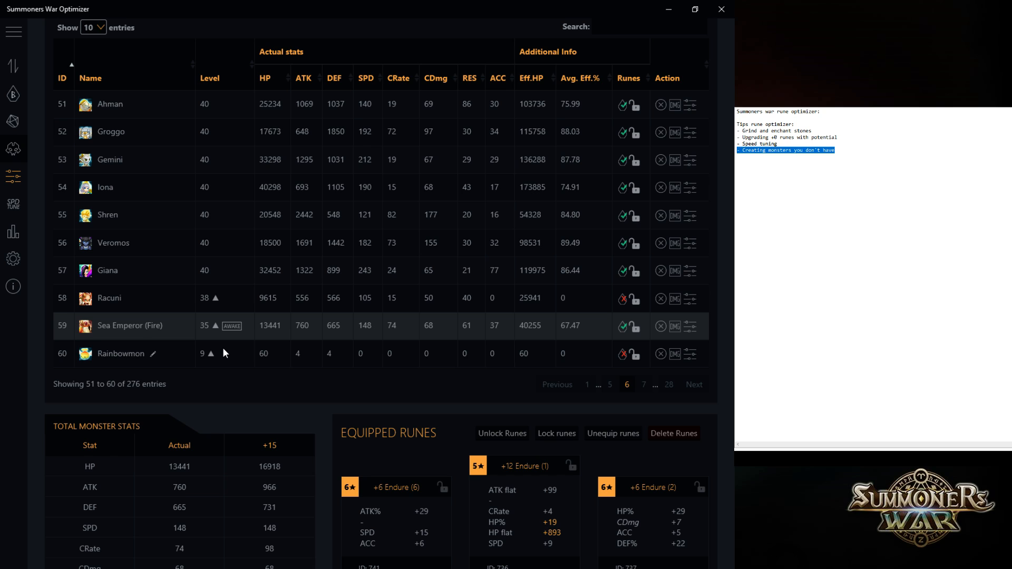
mouse_move(203, 336)
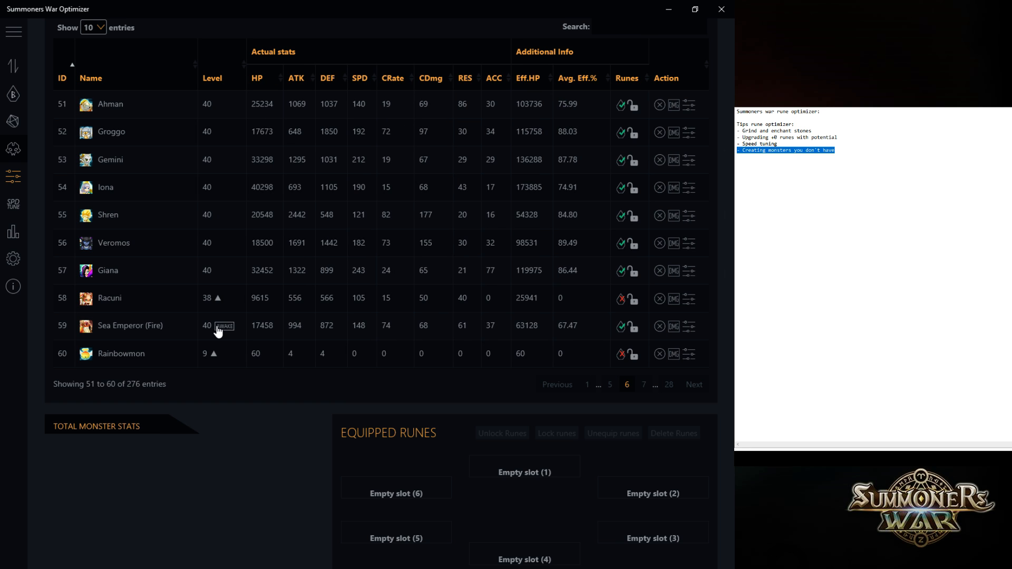
left_click(130, 326)
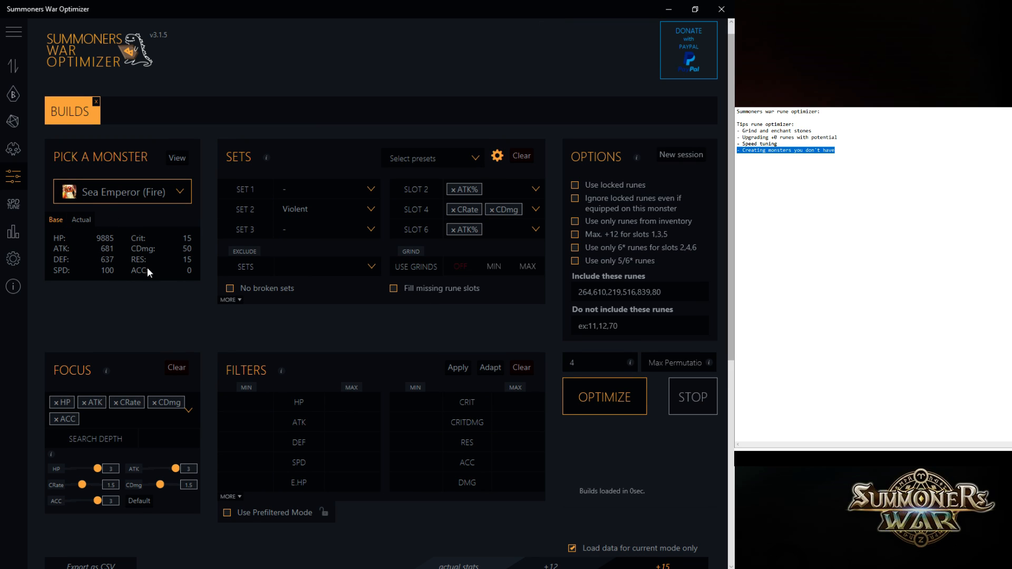
mouse_move(162, 253)
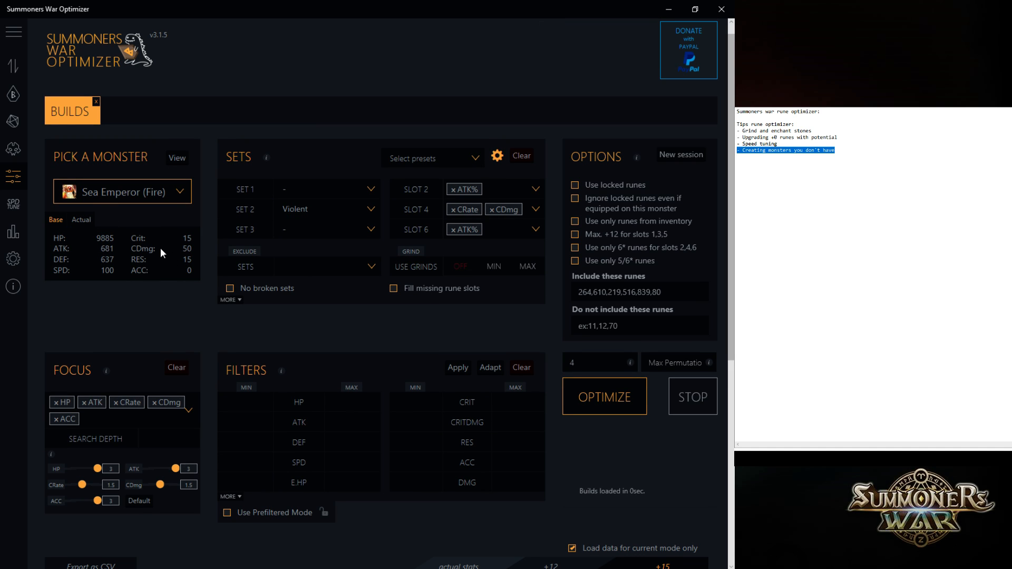
mouse_move(12, 186)
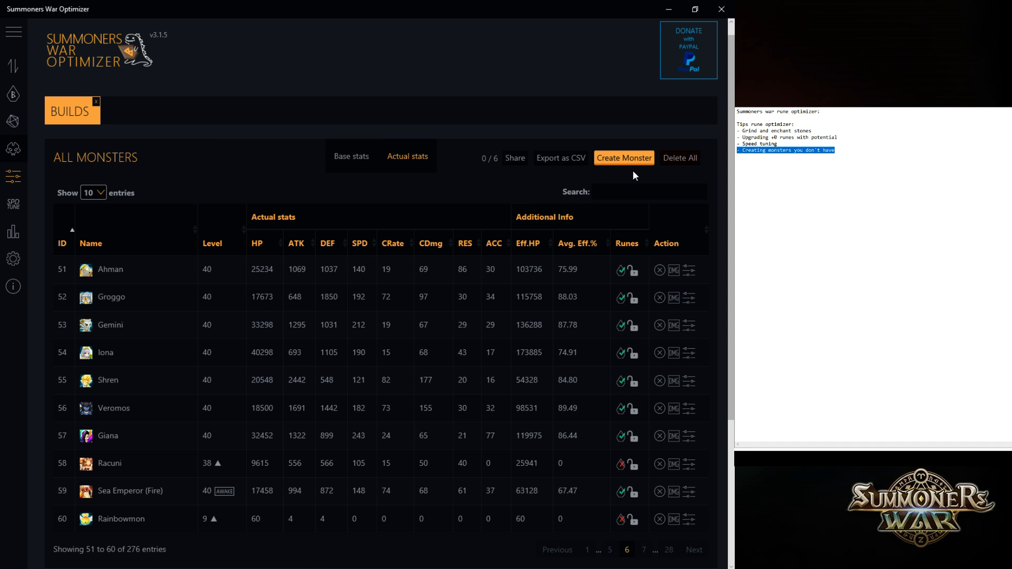
Create a new level-40 Camilla (Water) monster and search 'ca' to find her.
left_click(625, 159)
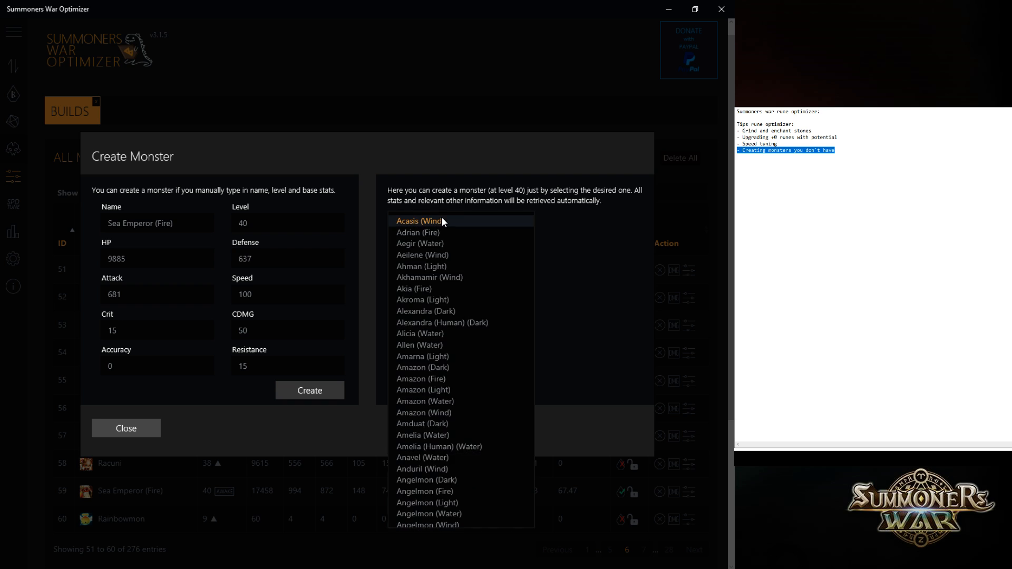
scroll("down", 3)
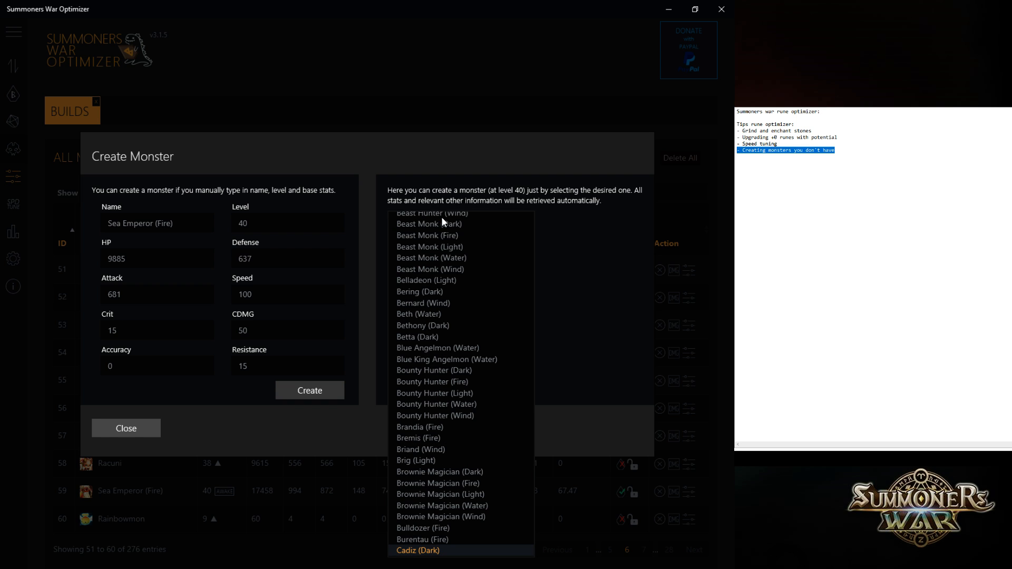
scroll("down", 3)
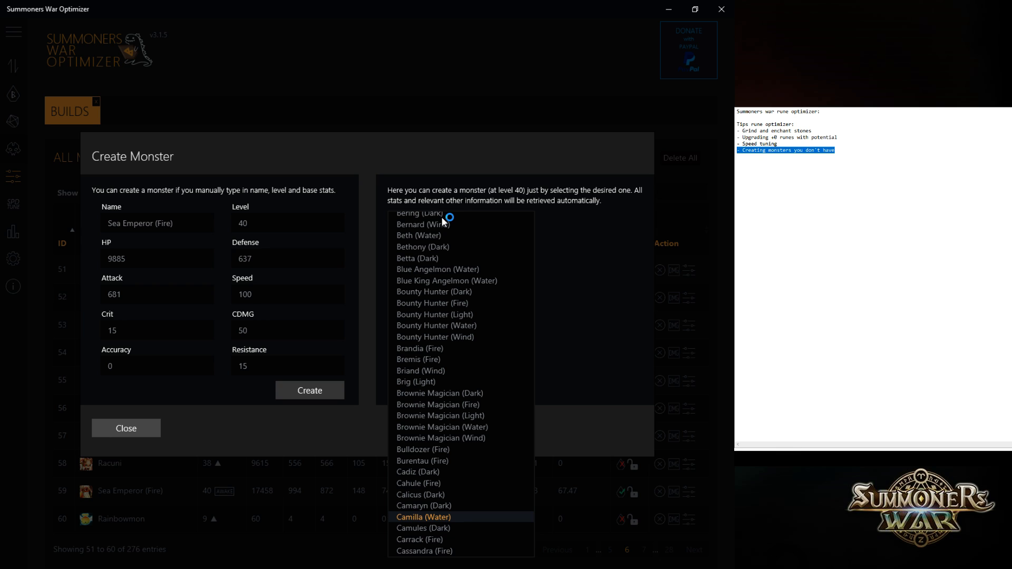
left_click(425, 516)
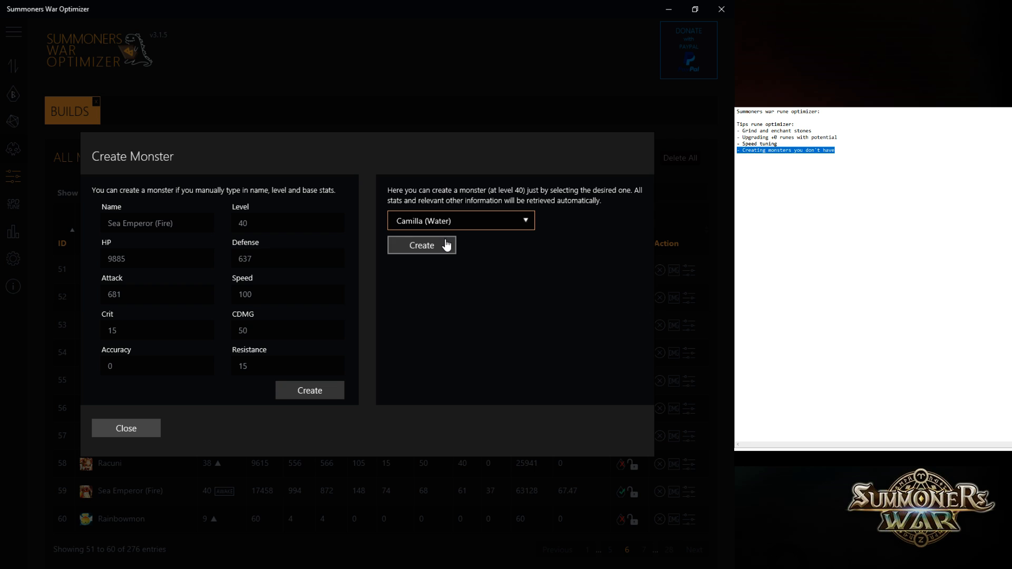
left_click(422, 244)
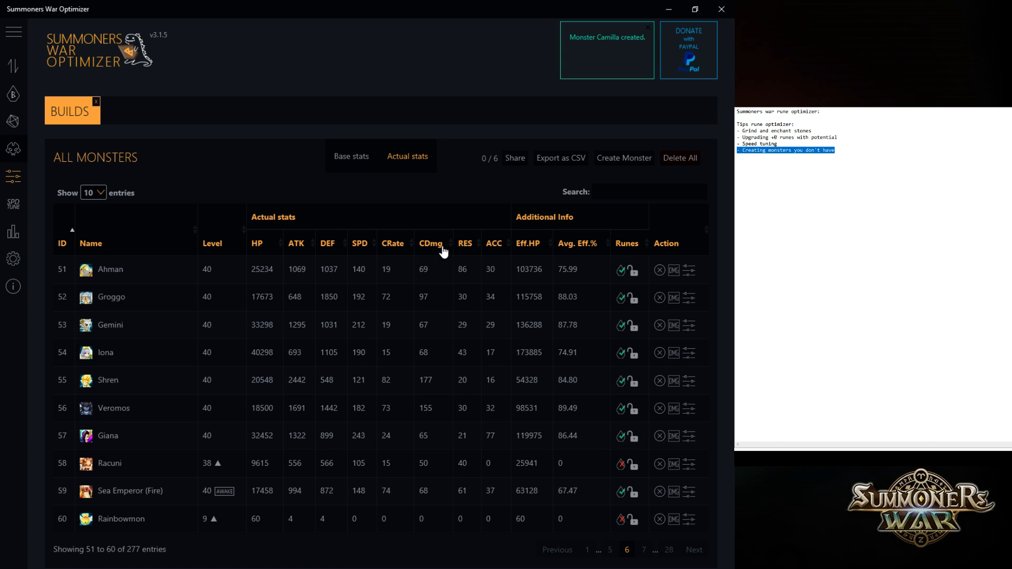
type("ca")
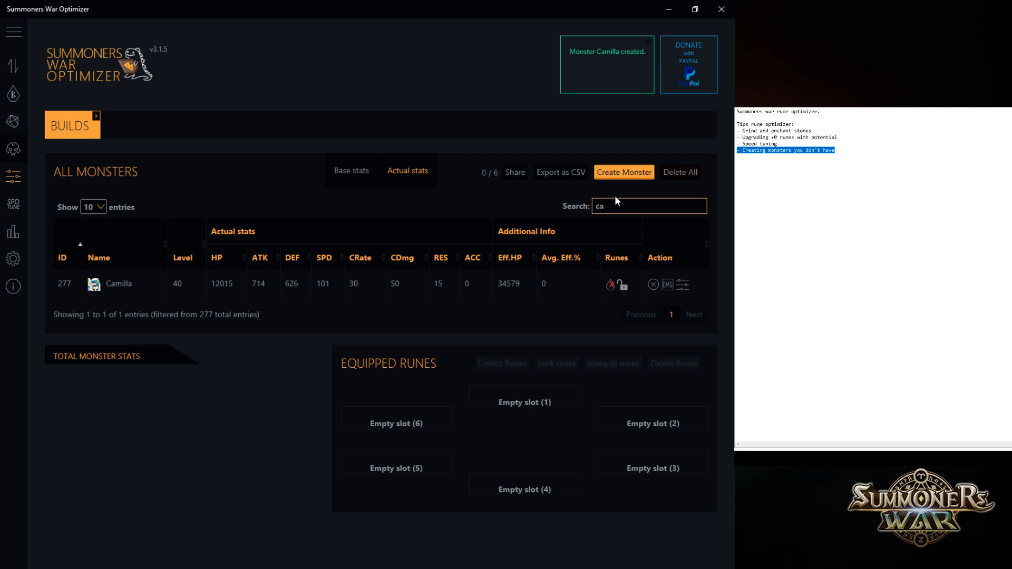